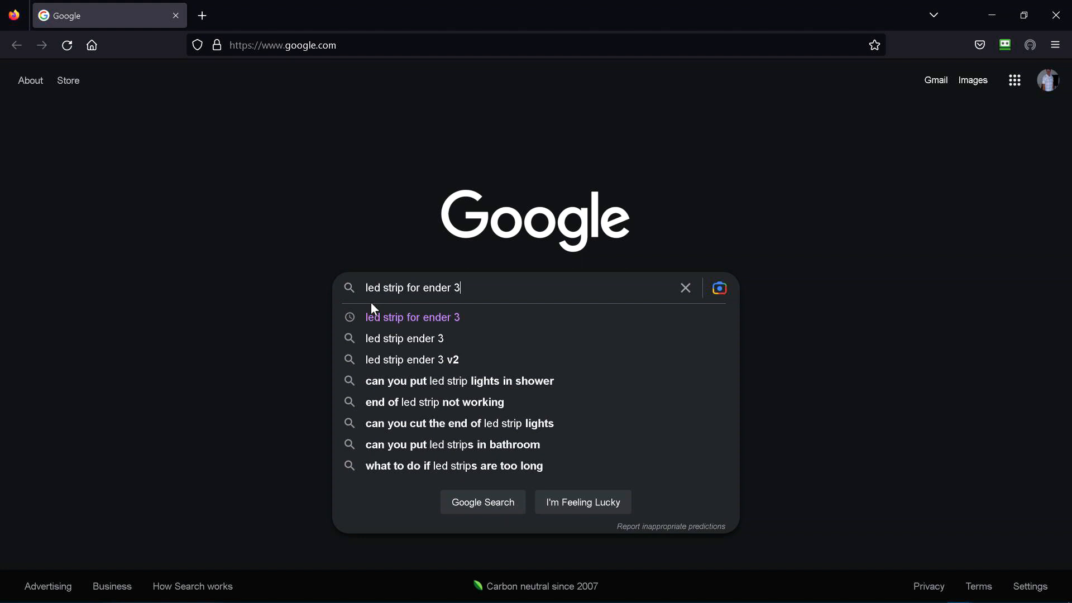
pyautogui.moveTo(514, 294)
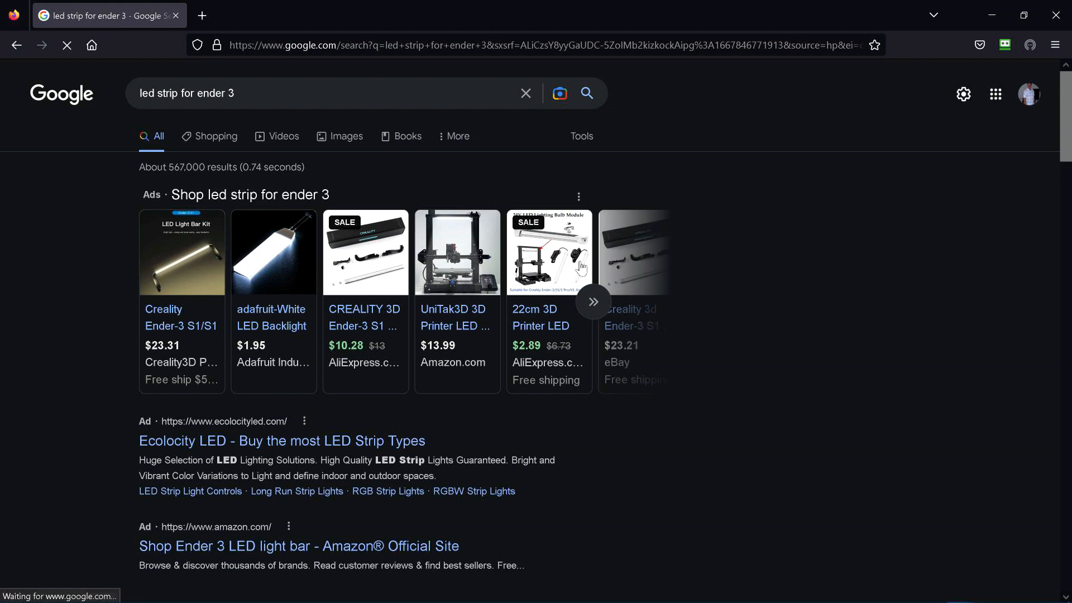
# Search 'led strip for ender 3', page through the sponsored product carousel, and switch to Shopping results
pyautogui.click(592, 303)
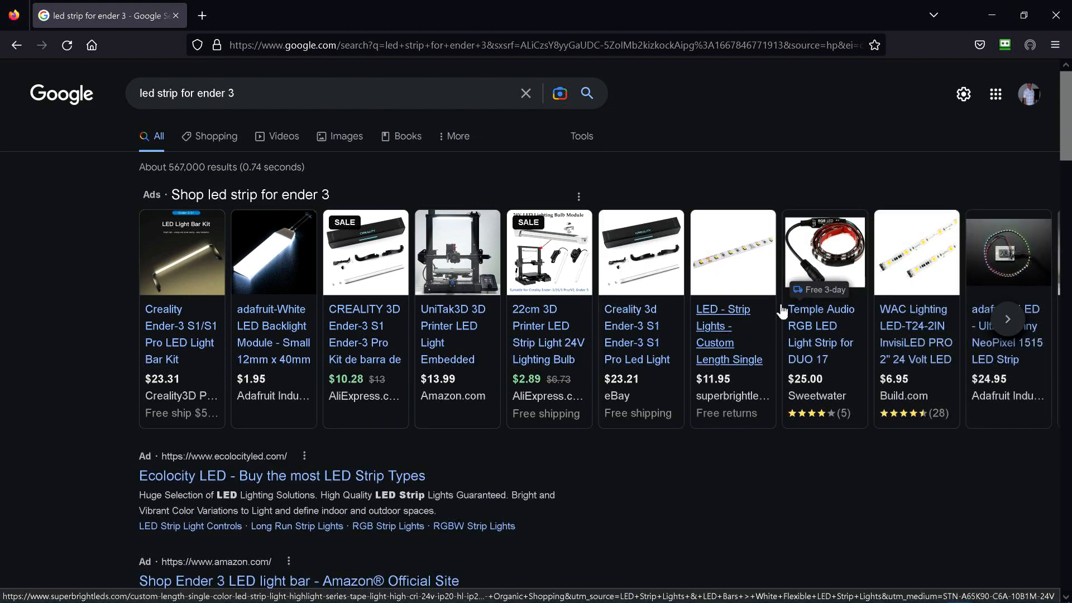
pyautogui.click(1008, 320)
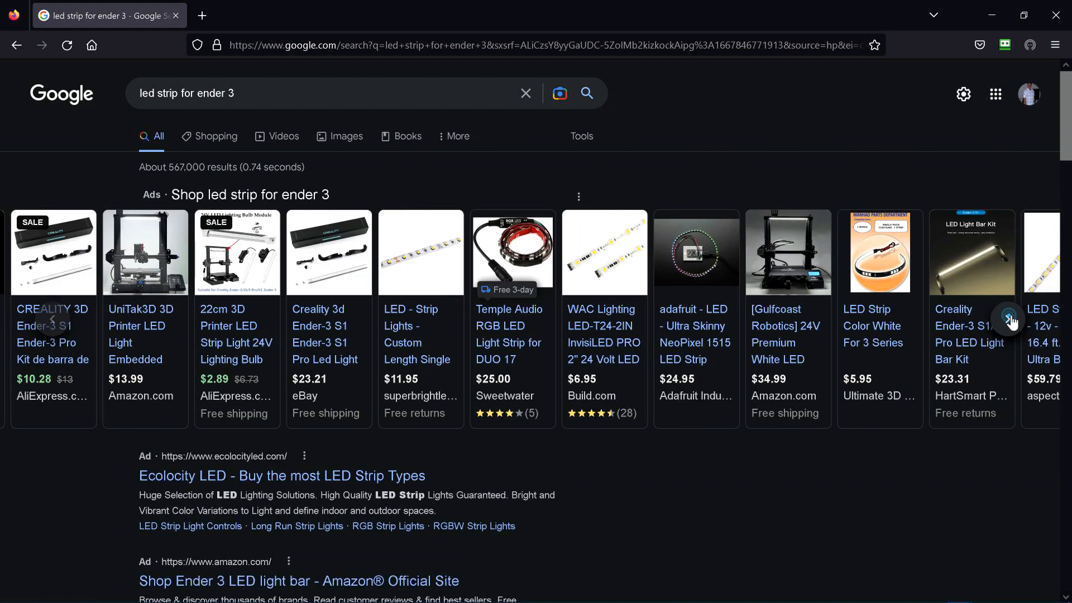
pyautogui.click(1006, 319)
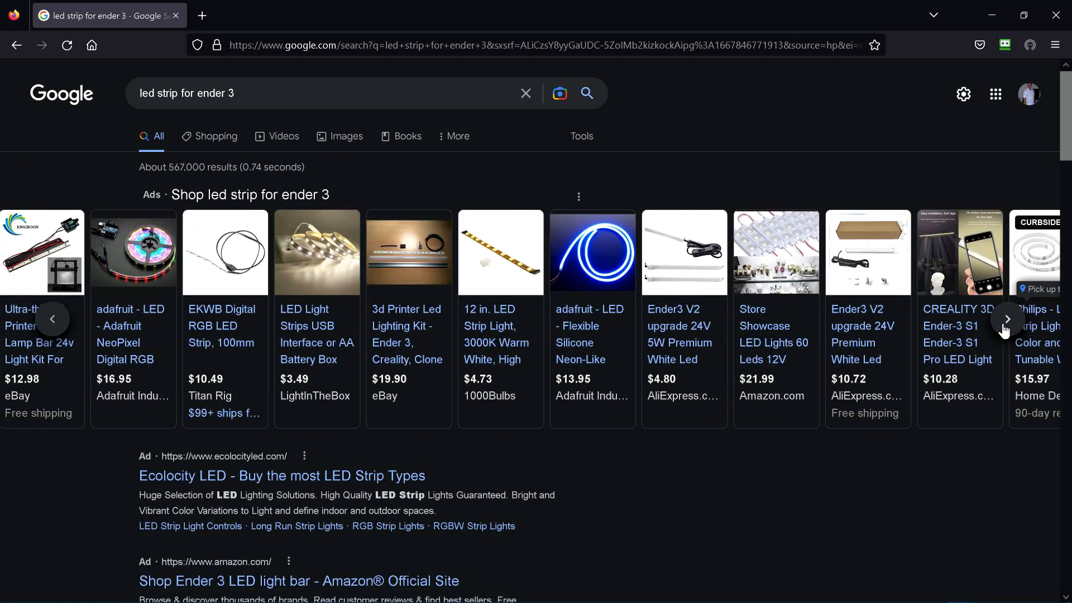
pyautogui.click(216, 136)
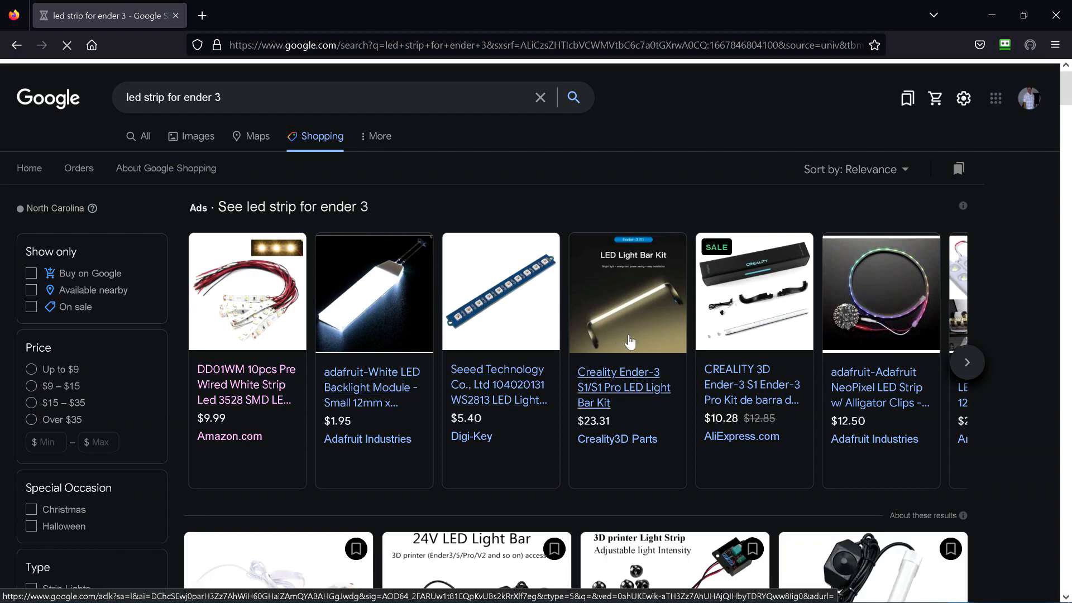
pyautogui.scroll(-3)
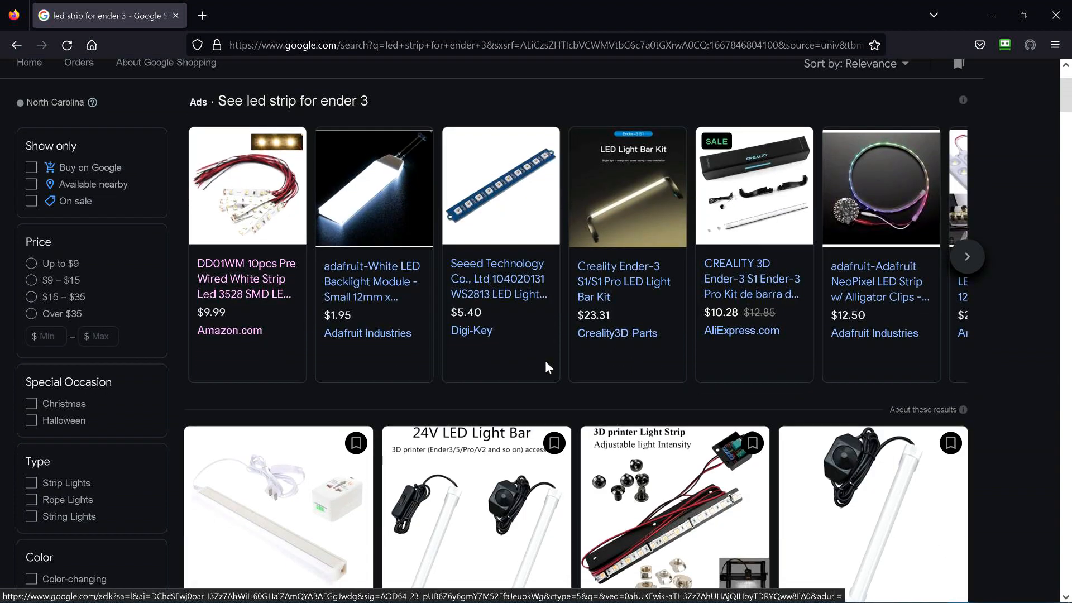
pyautogui.scroll(-3)
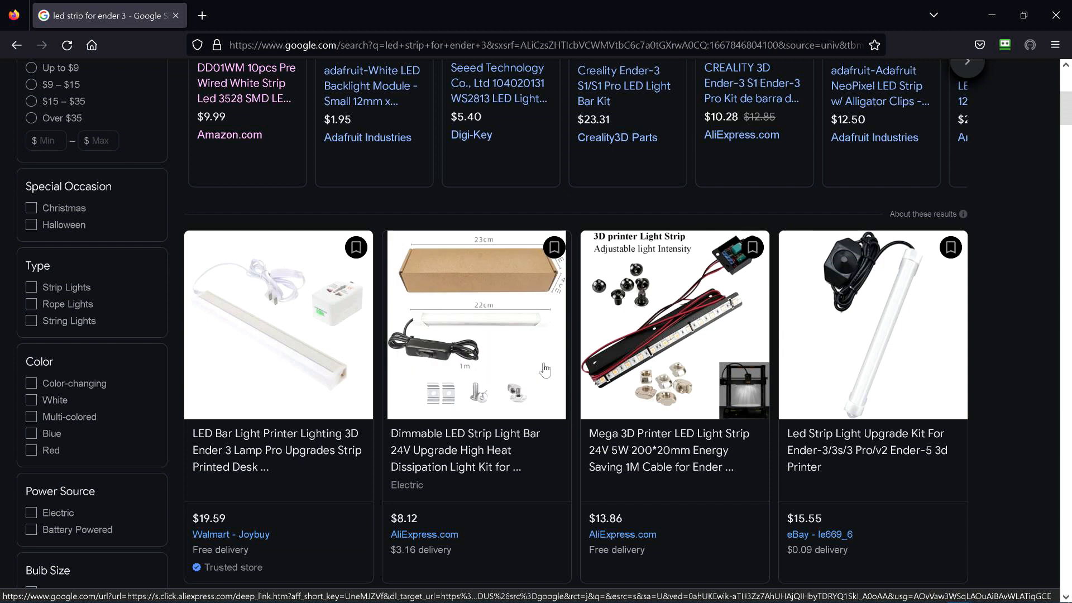
pyautogui.scroll(-3)
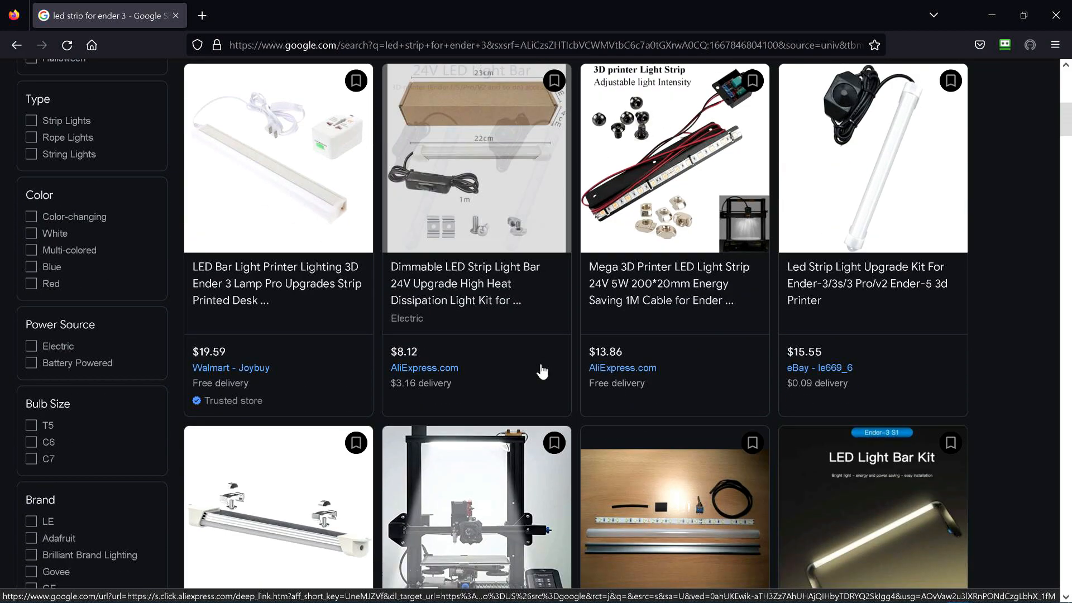
pyautogui.scroll(-3)
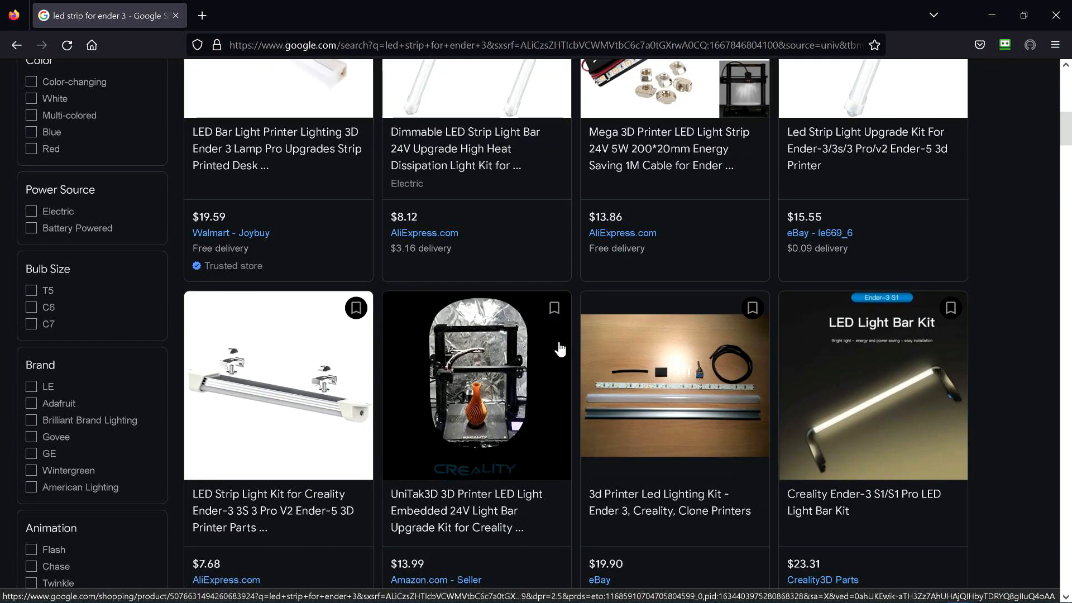
pyautogui.scroll(-3)
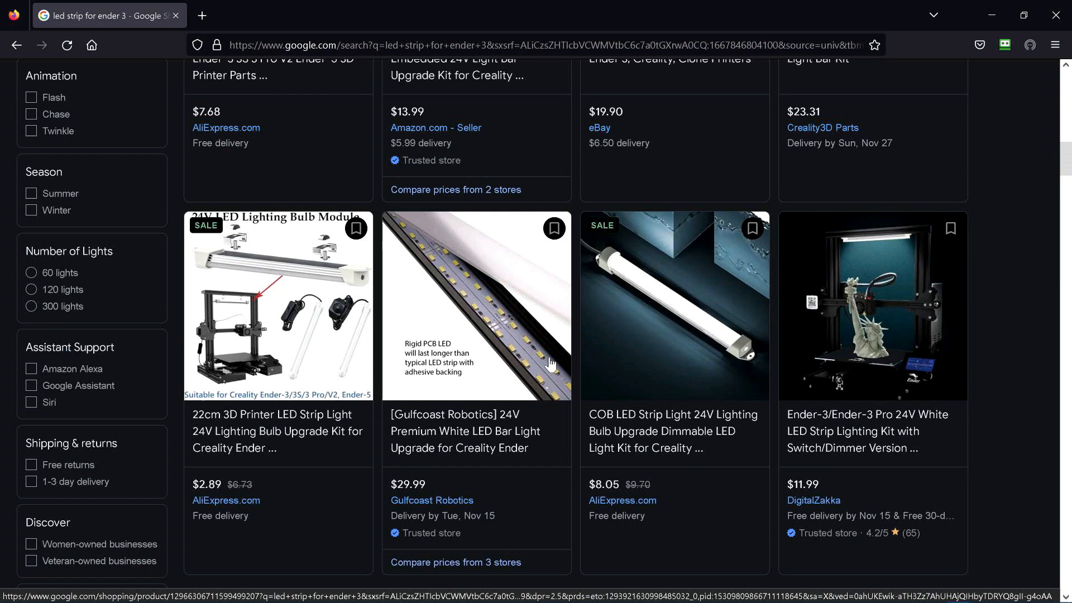
pyautogui.scroll(-3)
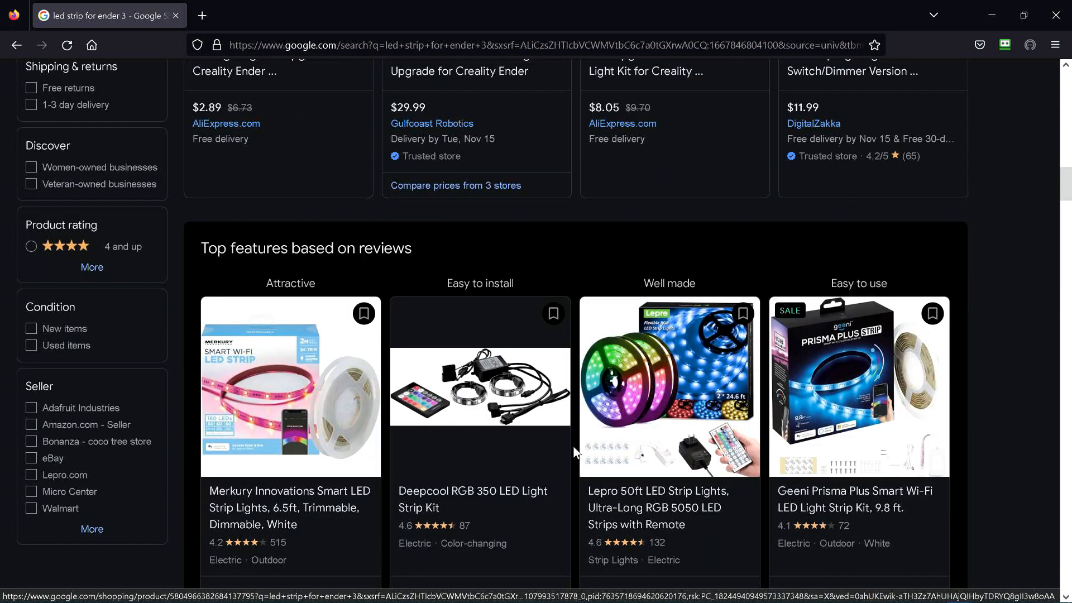
pyautogui.scroll(-3)
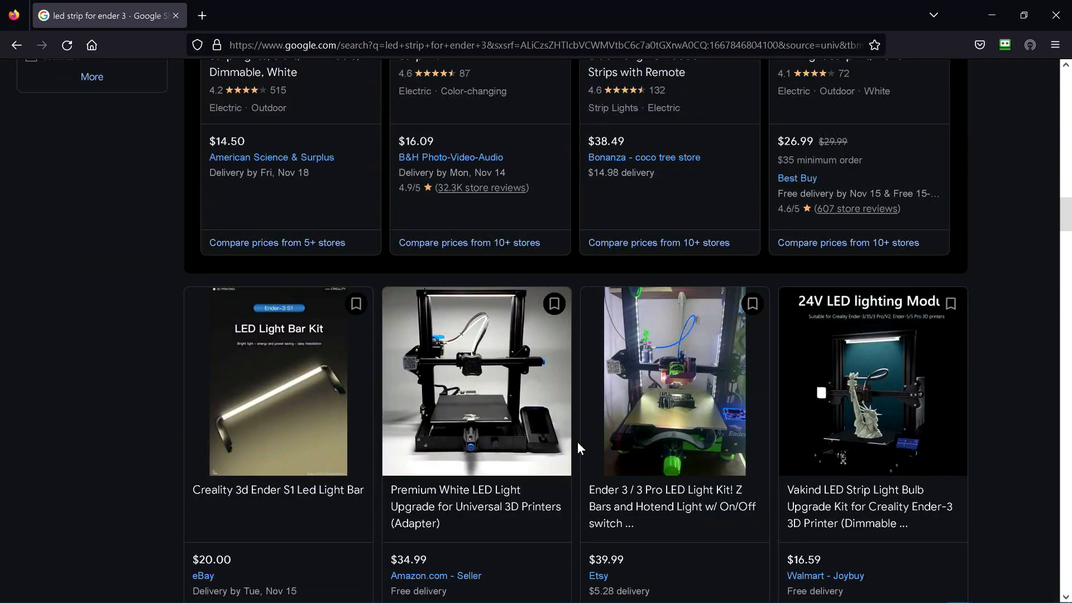
pyautogui.scroll(-3)
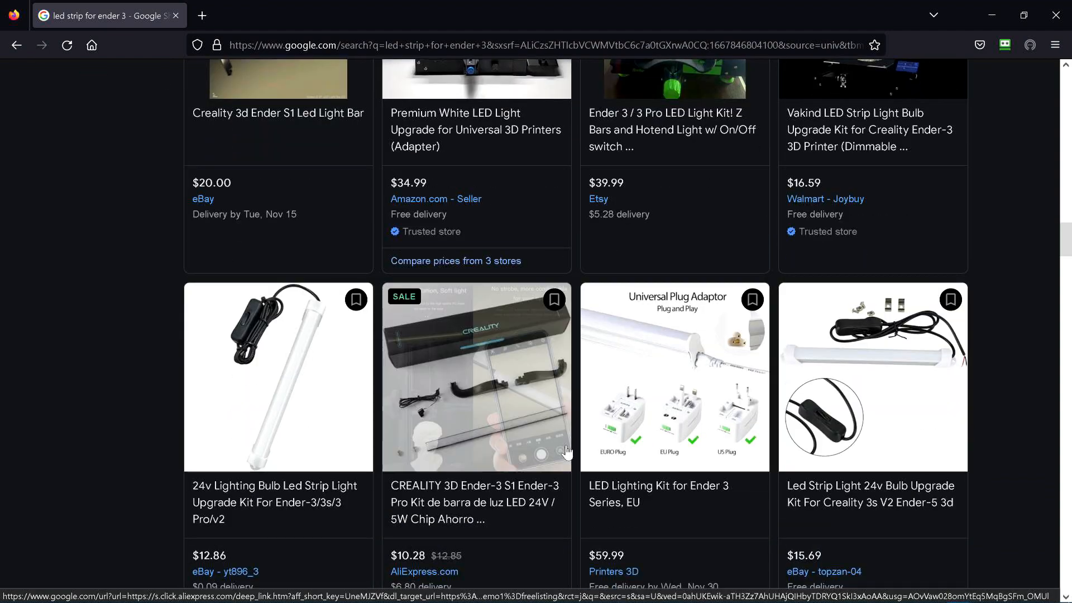
pyautogui.scroll(-3)
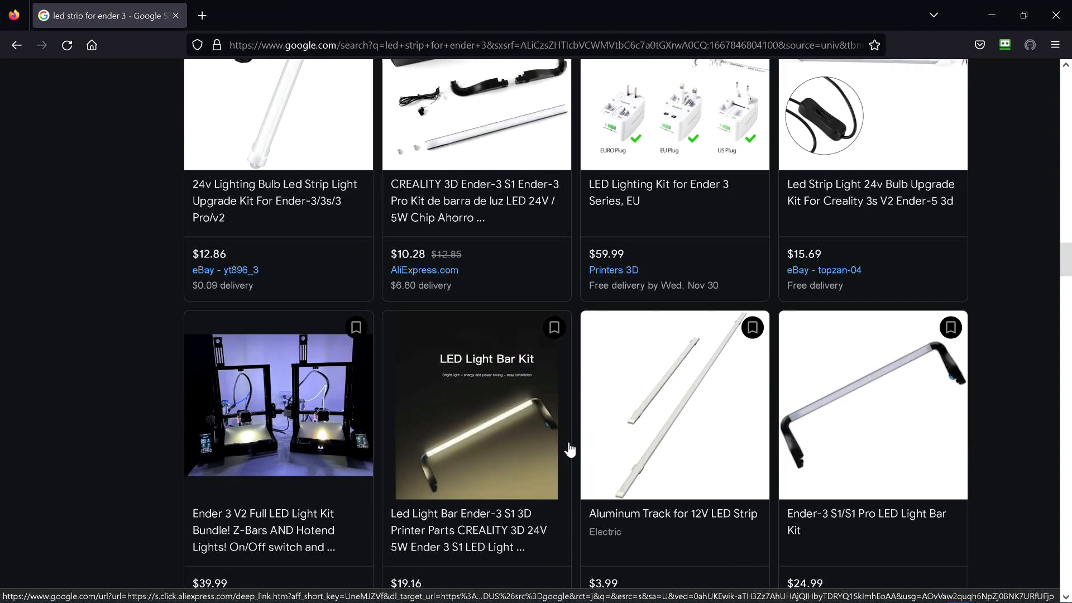
pyautogui.scroll(-3)
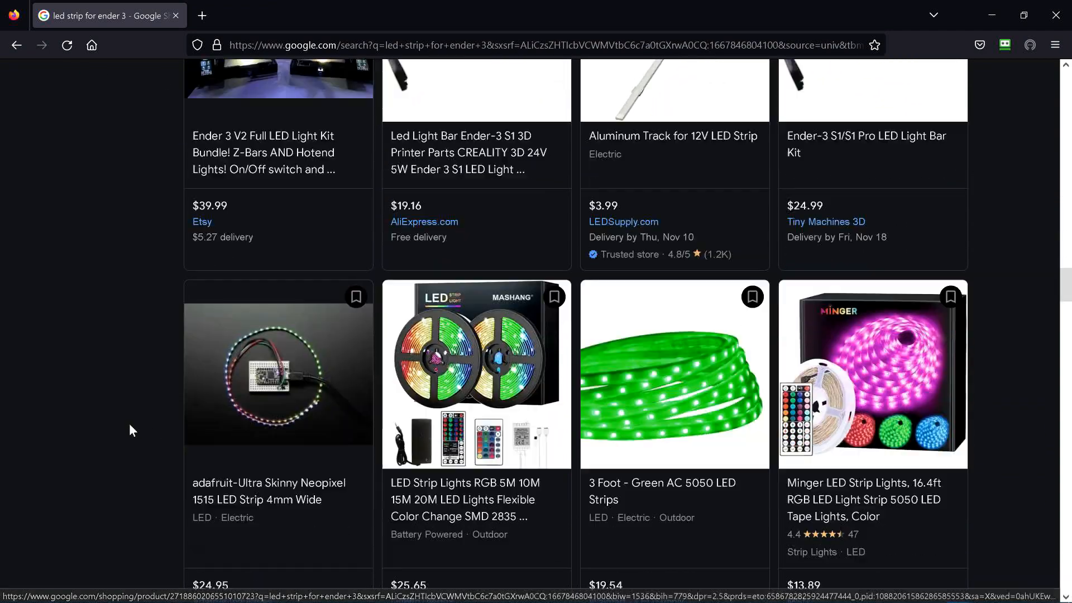
pyautogui.scroll(-3)
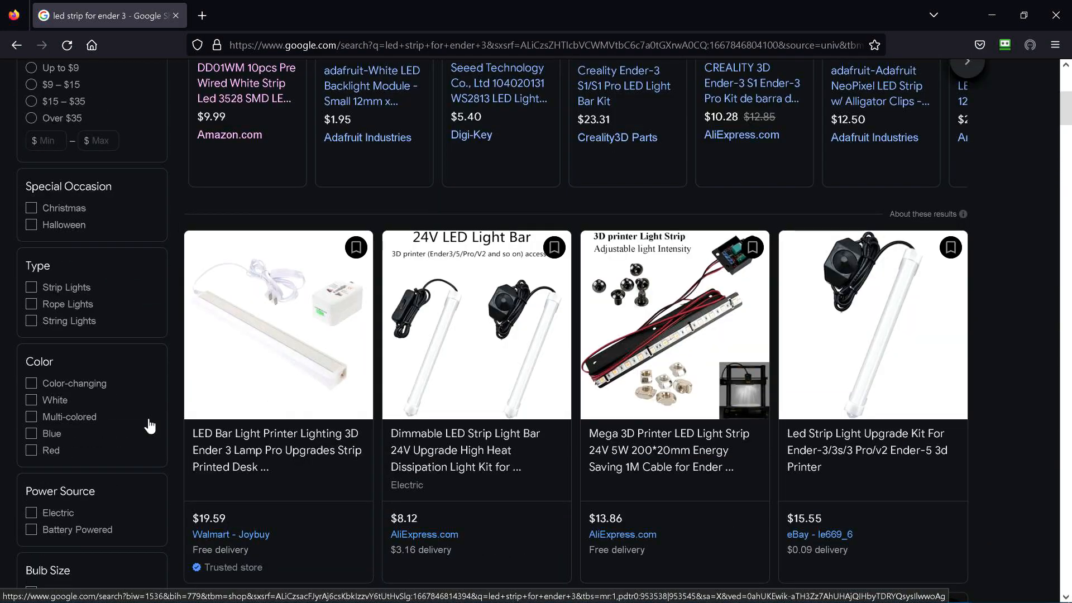
pyautogui.scroll(-3)
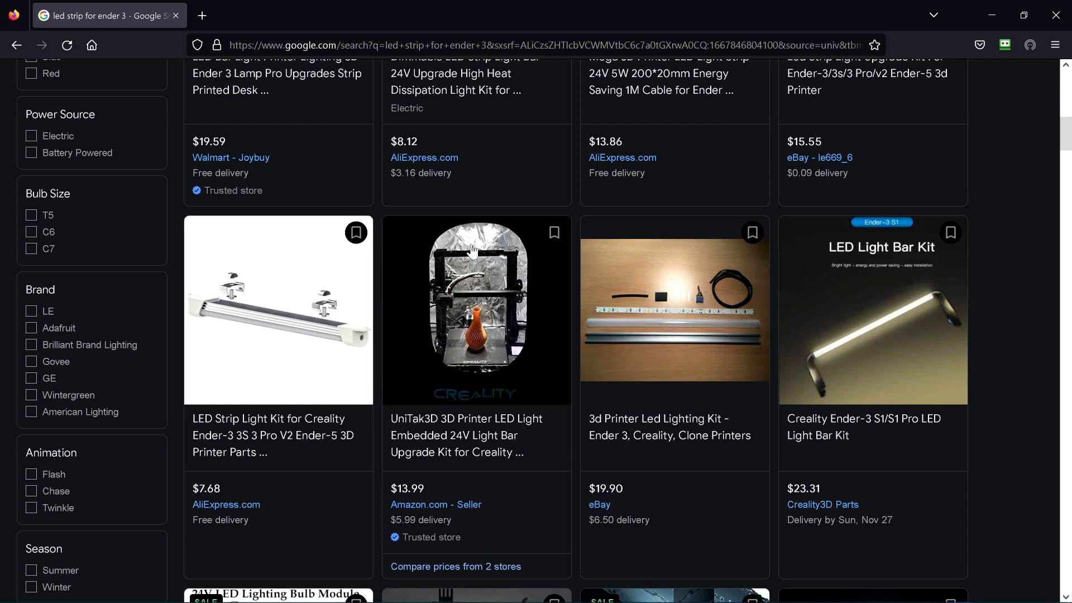
pyautogui.moveTo(506, 259)
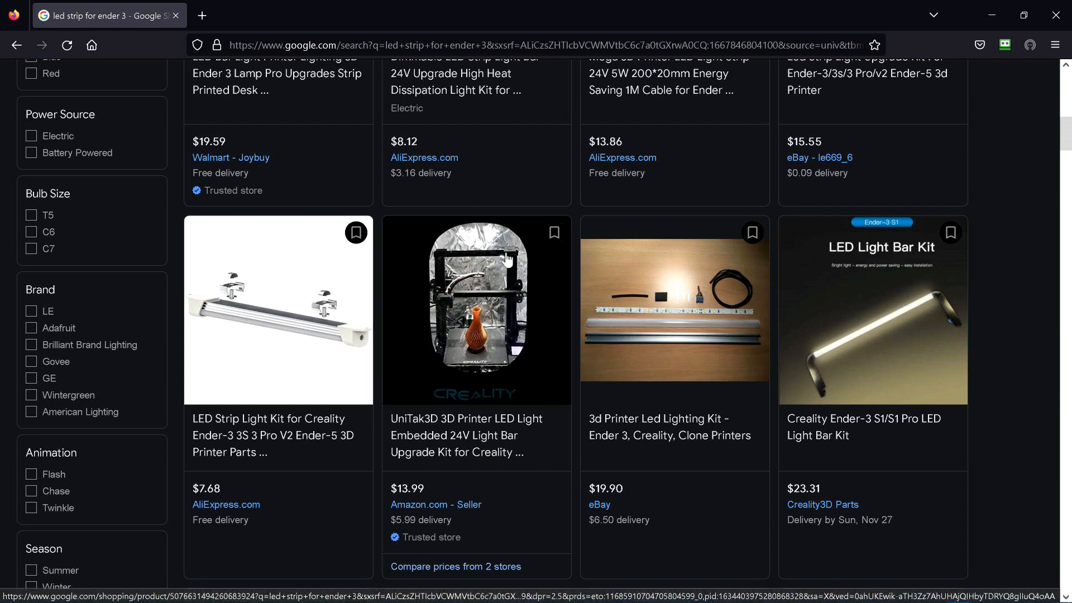
pyautogui.moveTo(480, 318)
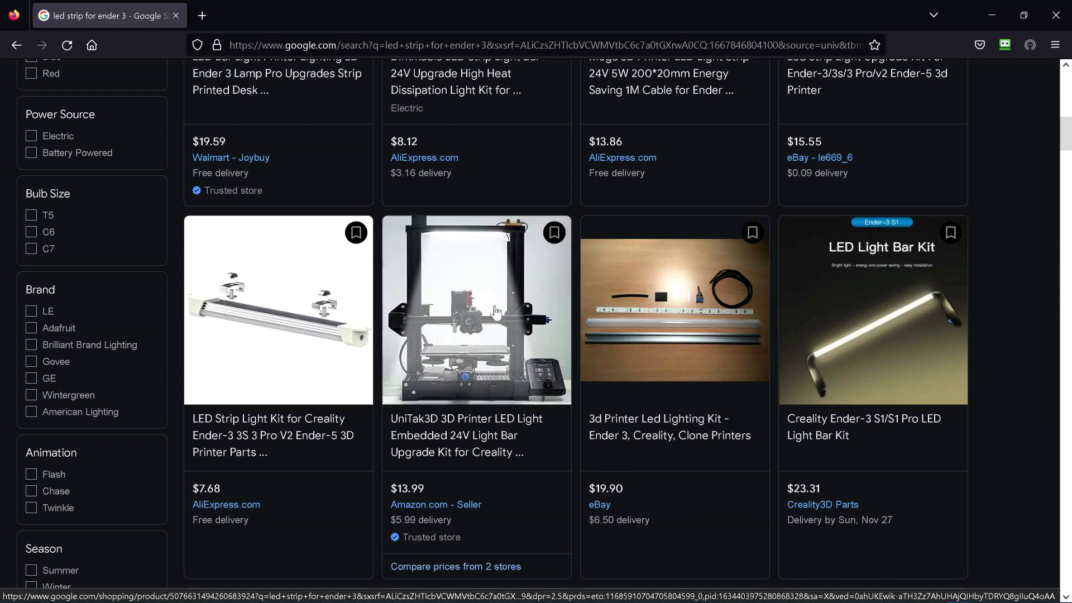
pyautogui.moveTo(486, 331)
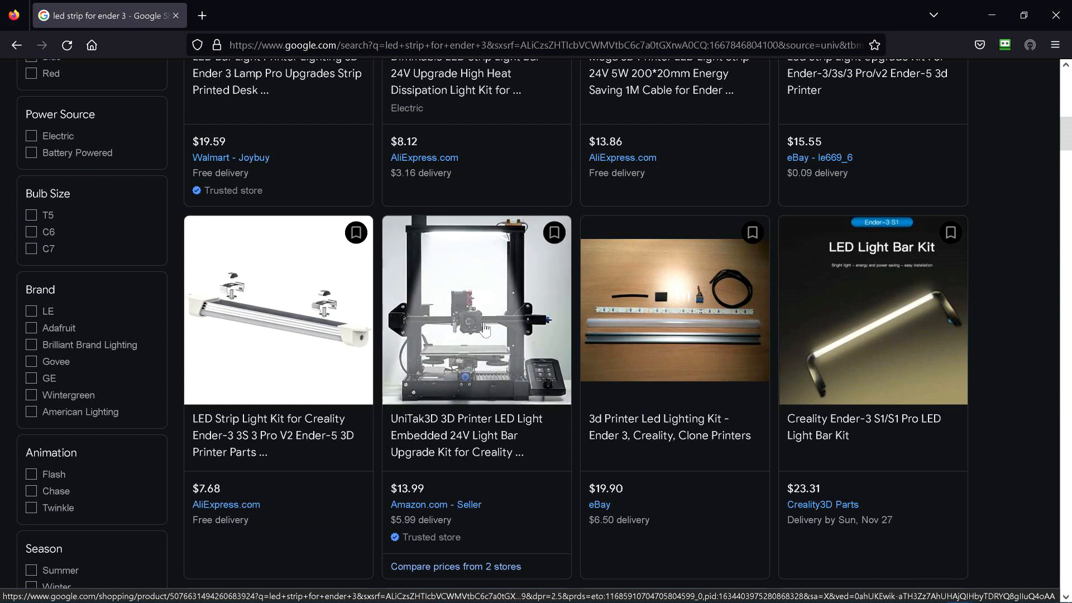
pyautogui.moveTo(481, 328)
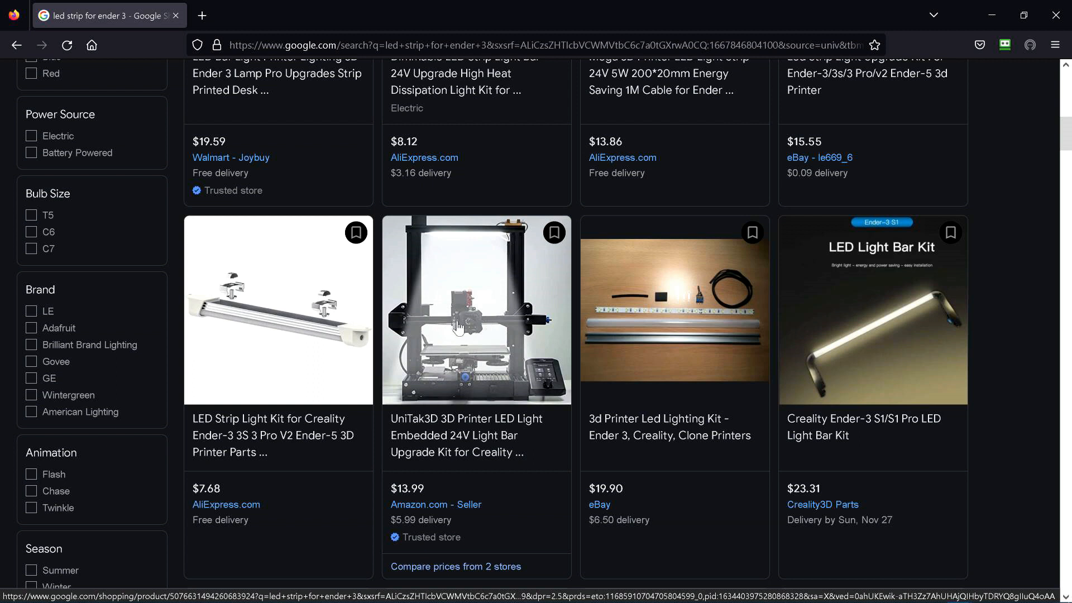
pyautogui.moveTo(471, 325)
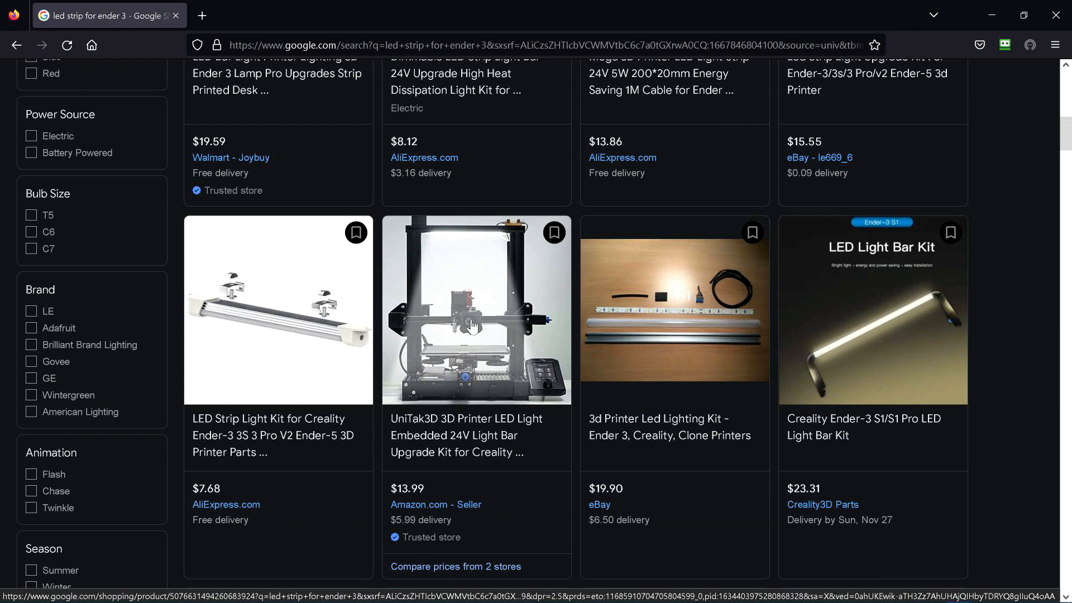
pyautogui.moveTo(467, 332)
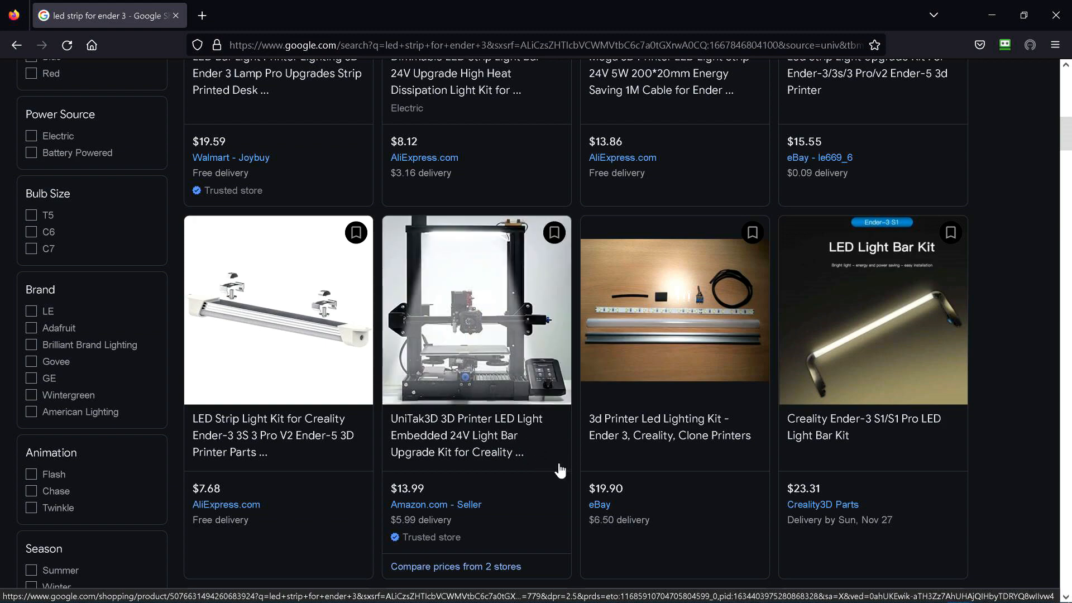
pyautogui.scroll(3)
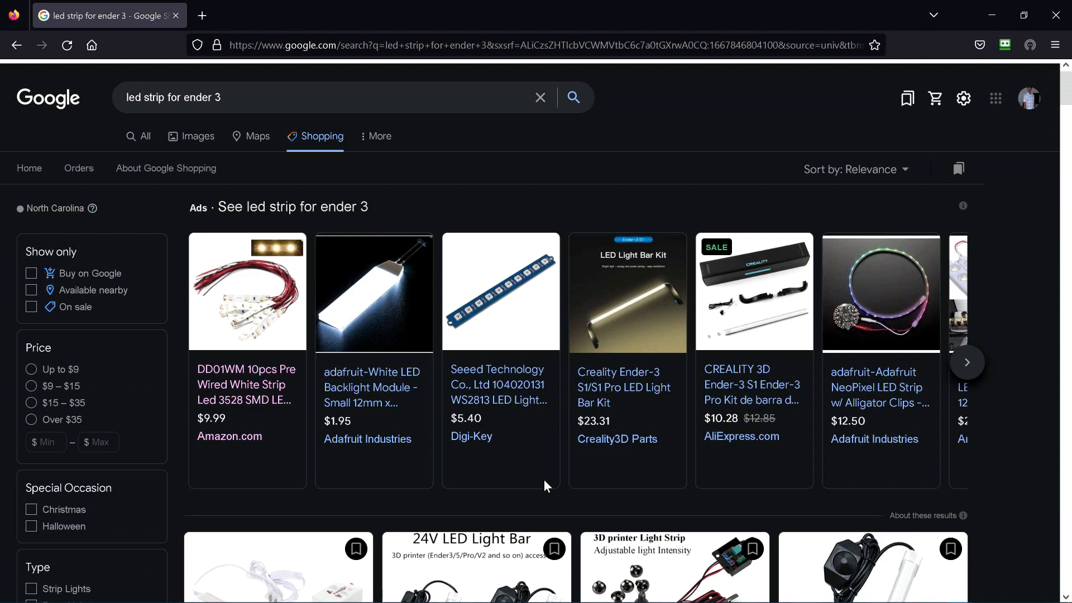
# Scroll the Shopping listings to the bottom, reaching the 'Ads · See led strip for ender 3' carousel and page numbers
pyautogui.scroll(-3)
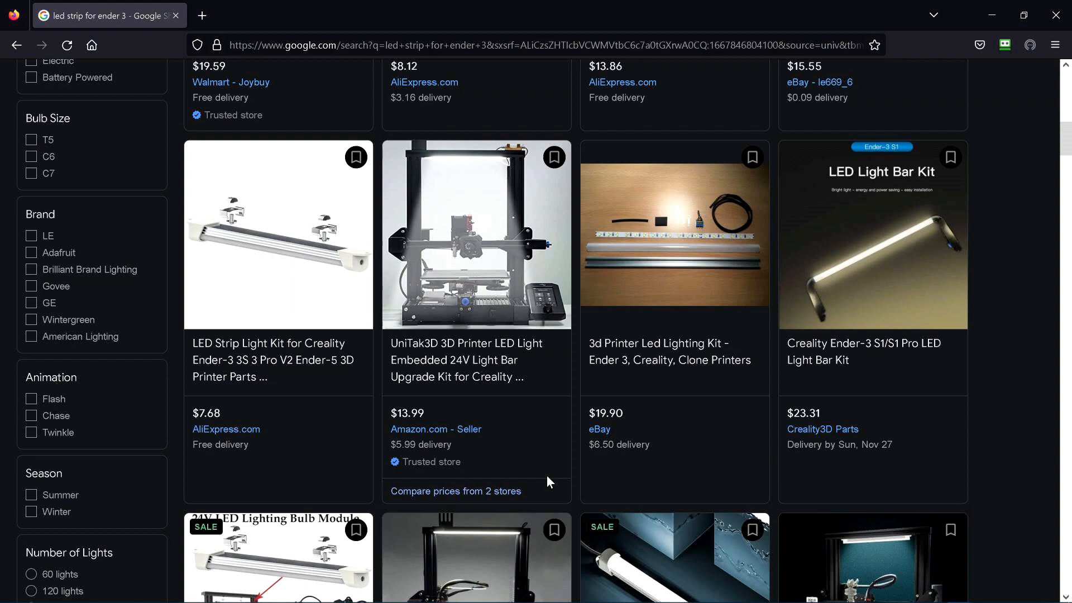
pyautogui.scroll(-3)
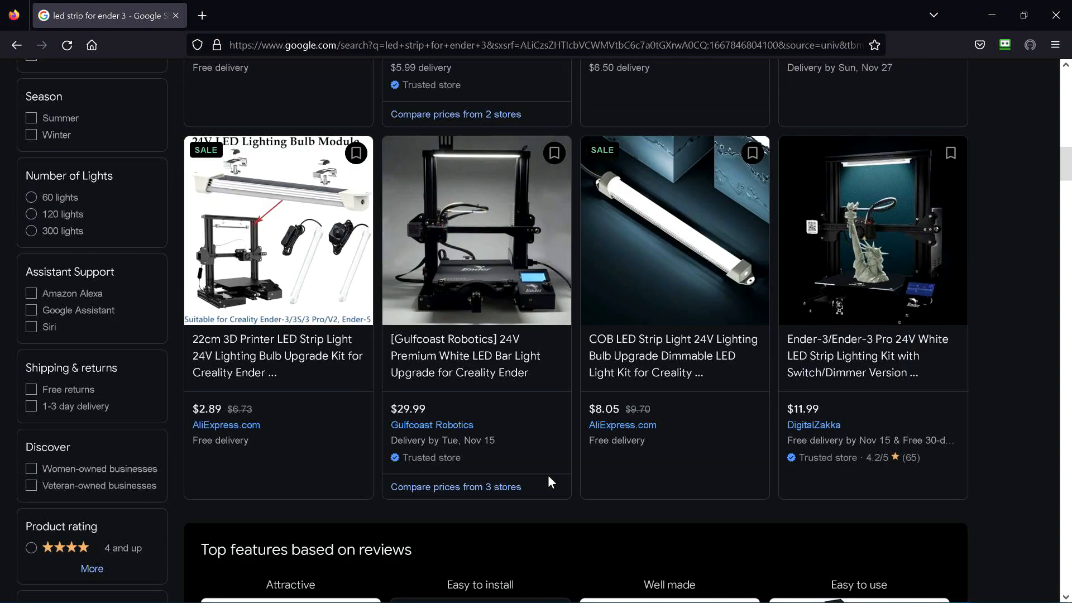
pyautogui.scroll(-3)
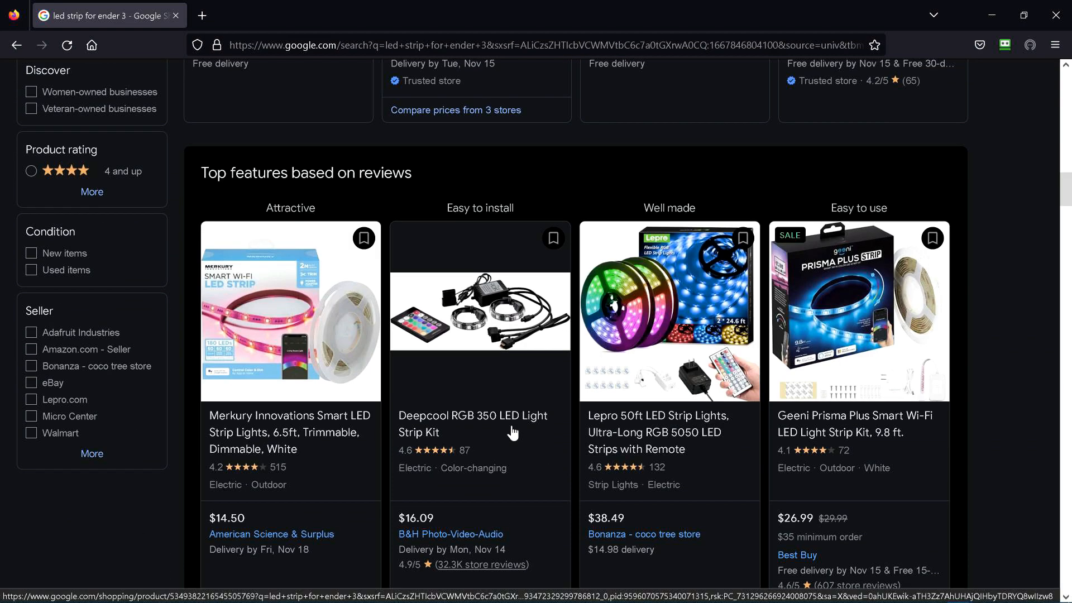
pyautogui.scroll(-3)
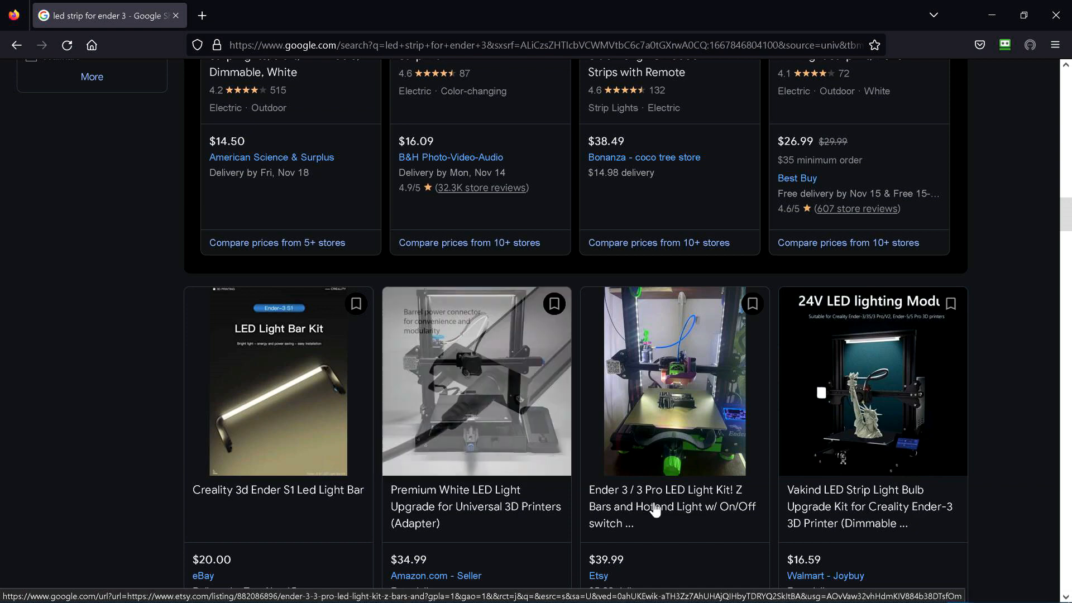
pyautogui.moveTo(693, 525)
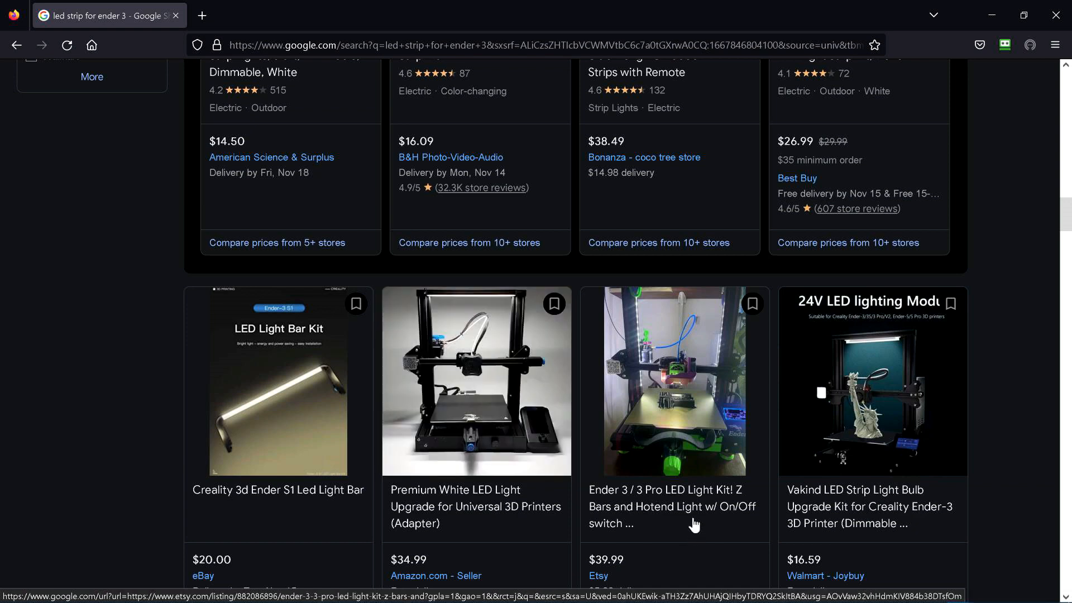
pyautogui.scroll(-3)
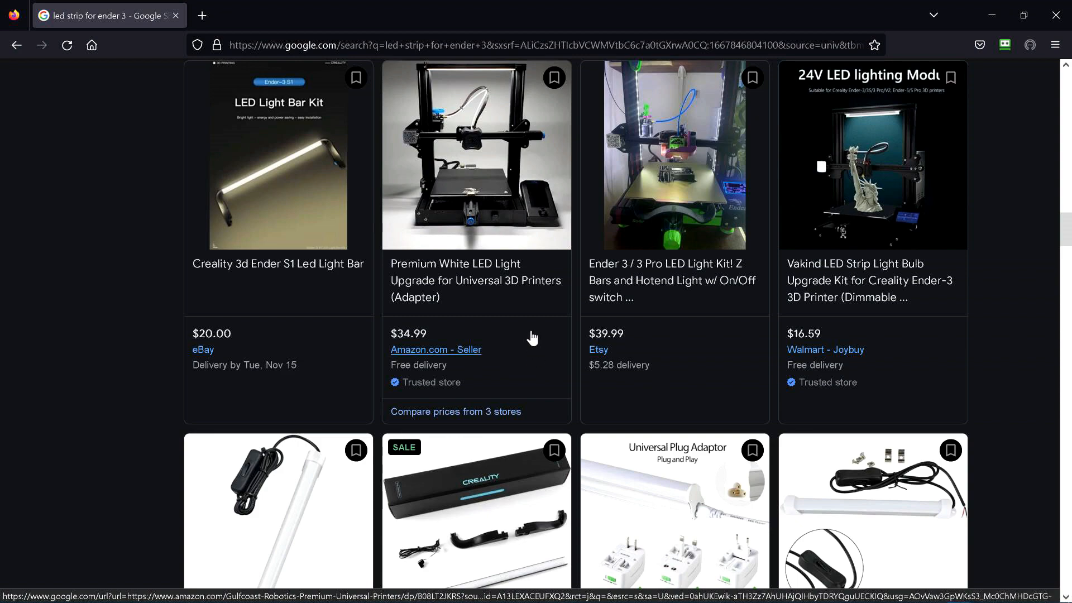
pyautogui.scroll(-3)
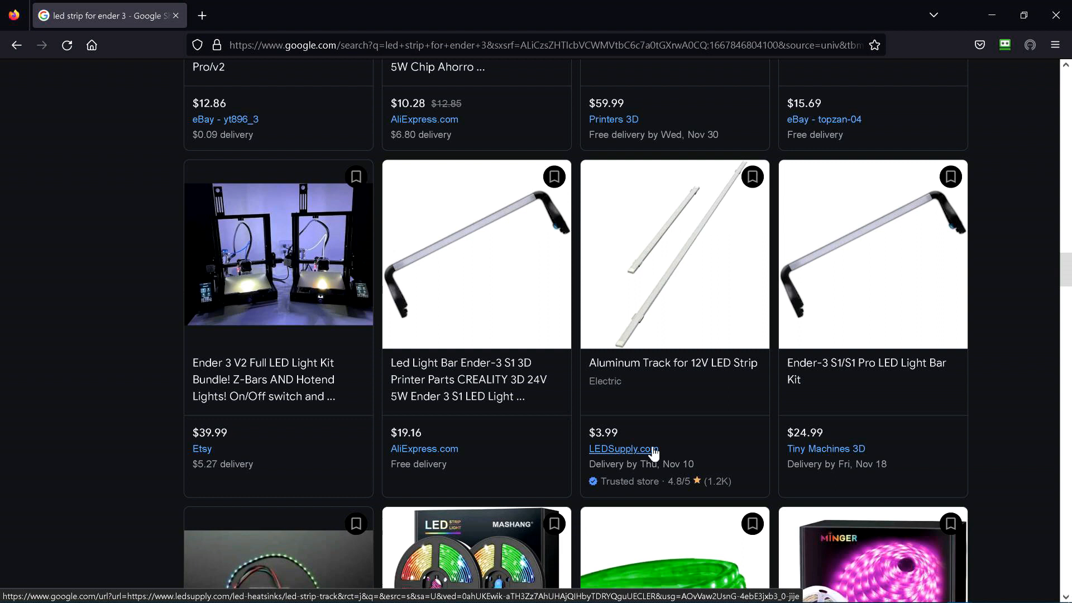
pyautogui.moveTo(674, 447)
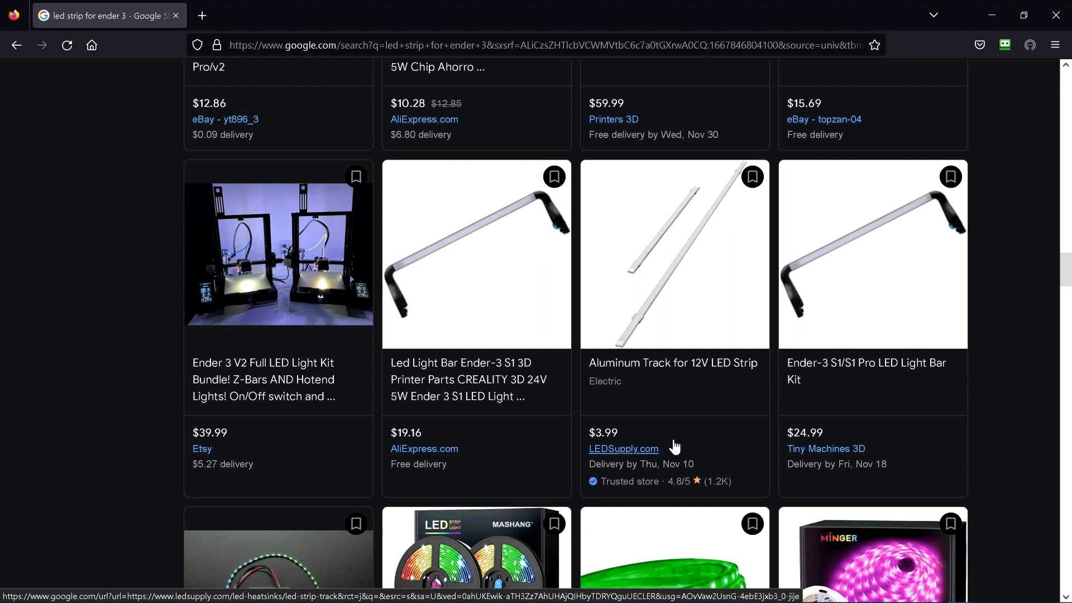
pyautogui.moveTo(670, 441)
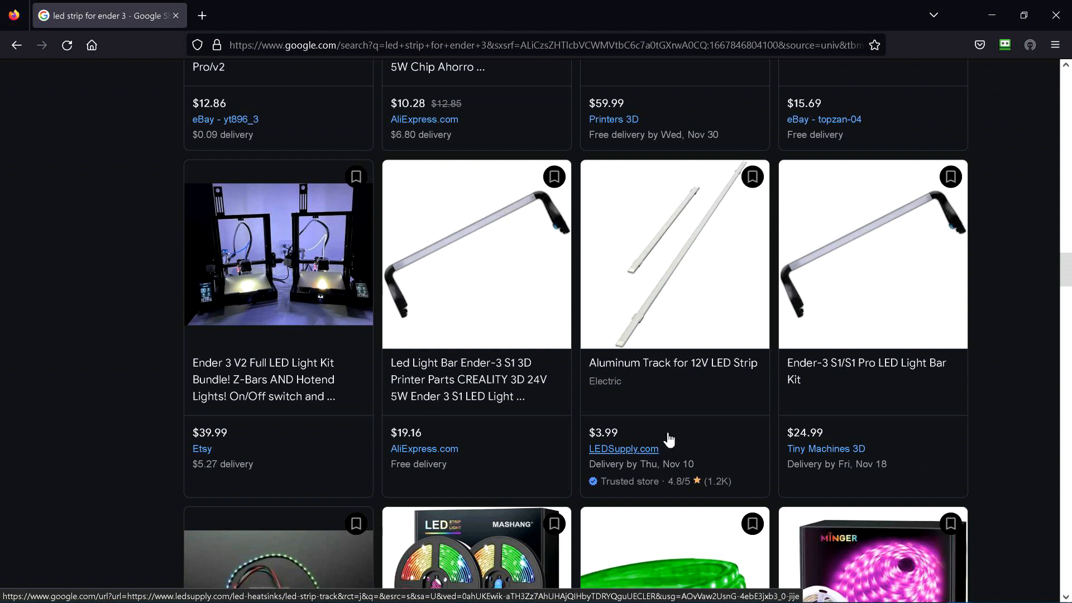
pyautogui.moveTo(305, 438)
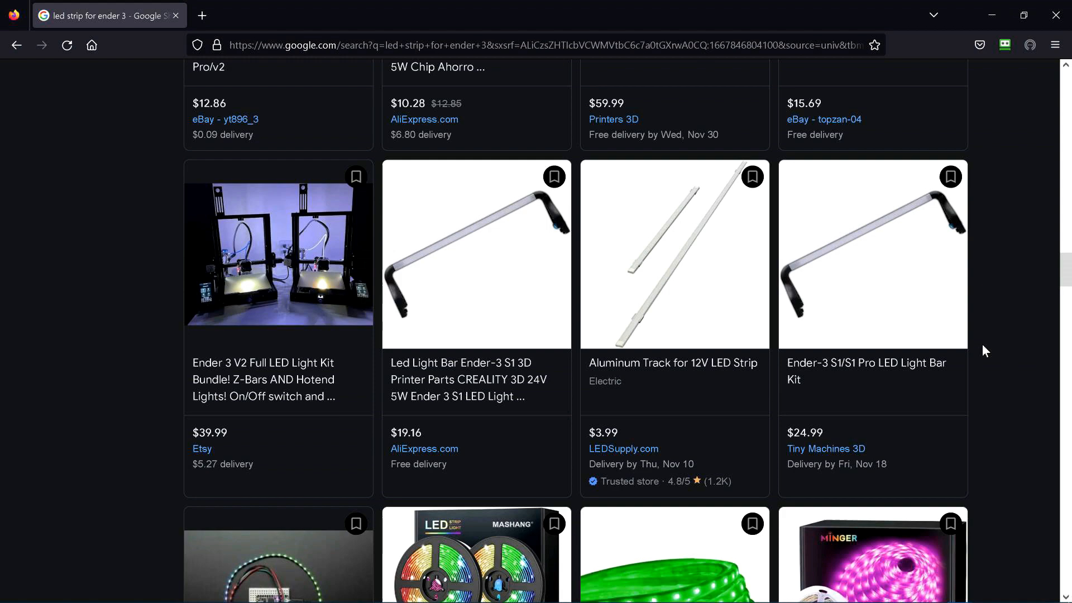
pyautogui.moveTo(928, 331)
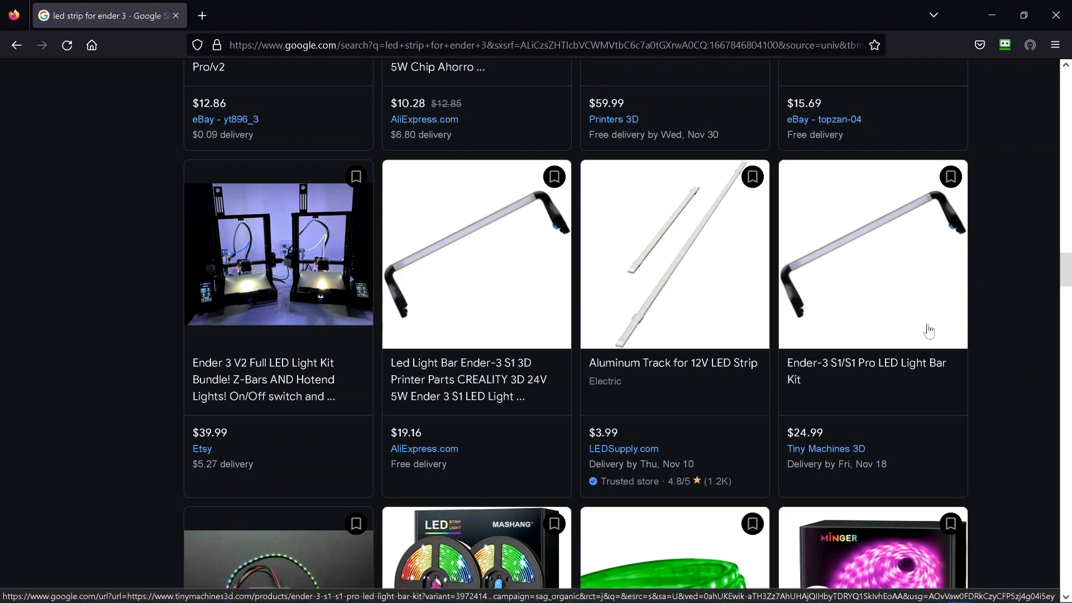
pyautogui.scroll(-3)
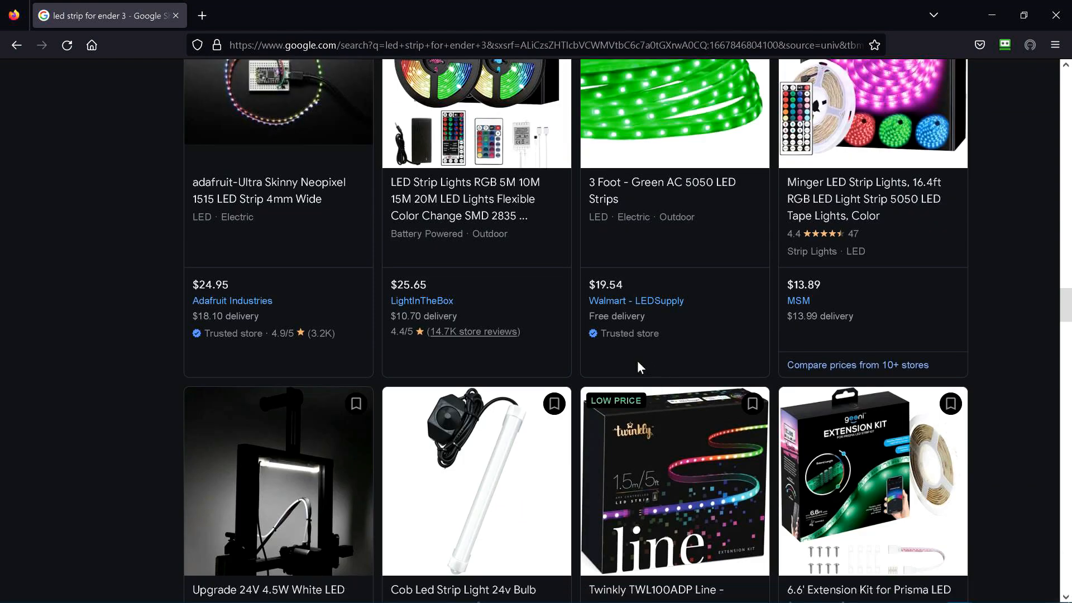
pyautogui.scroll(-3)
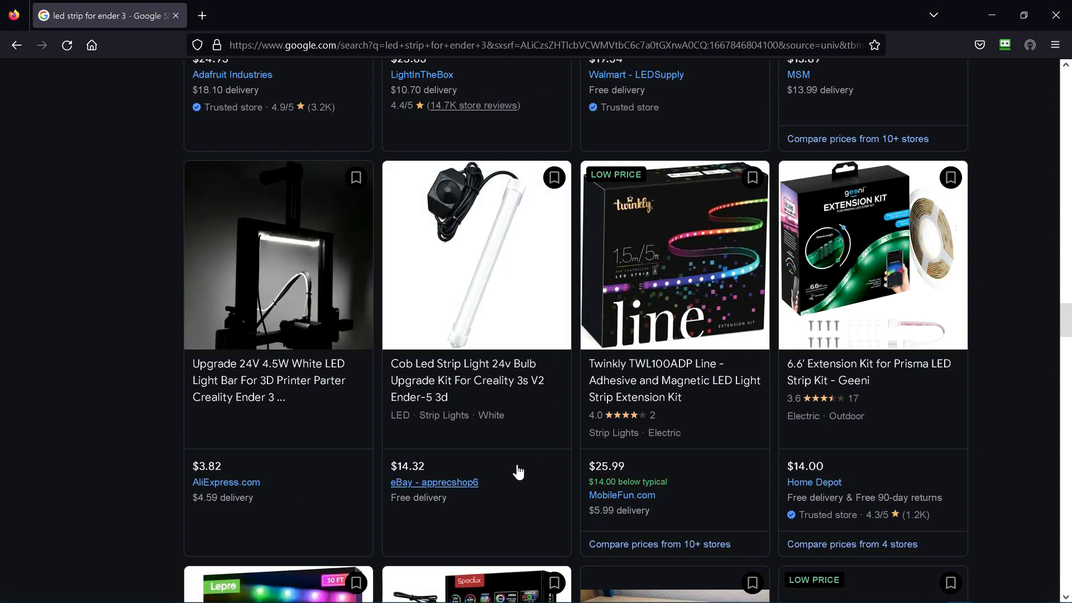
pyautogui.scroll(-3)
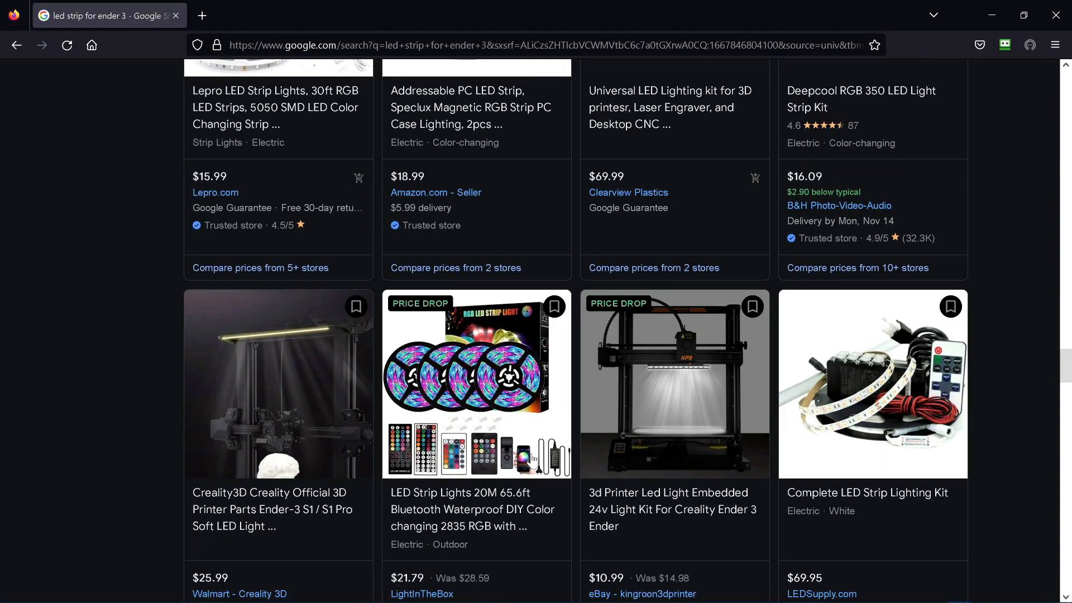
pyautogui.moveTo(483, 454)
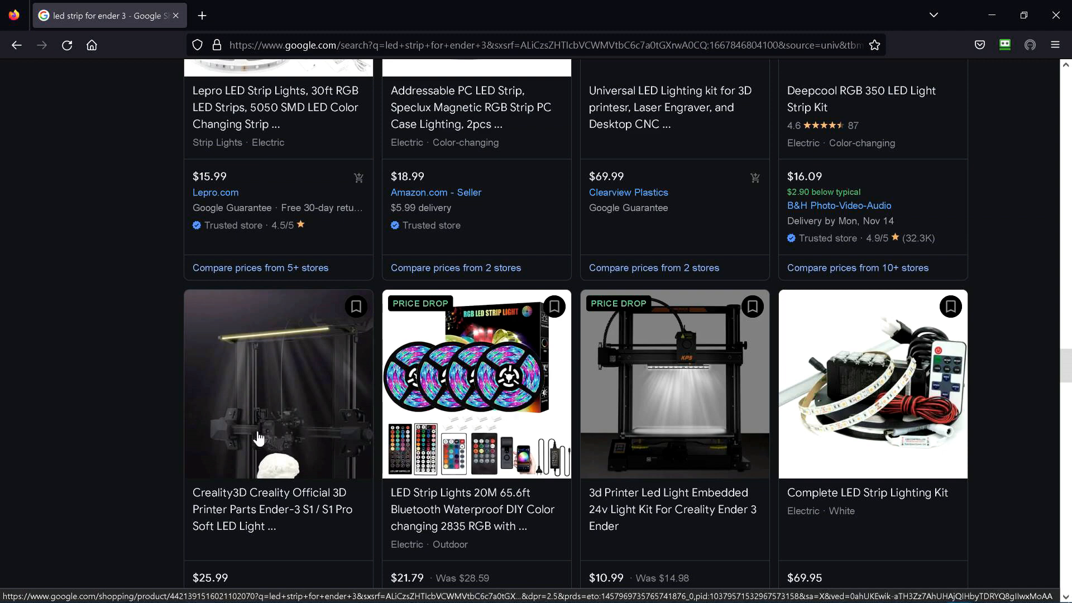
pyautogui.moveTo(276, 416)
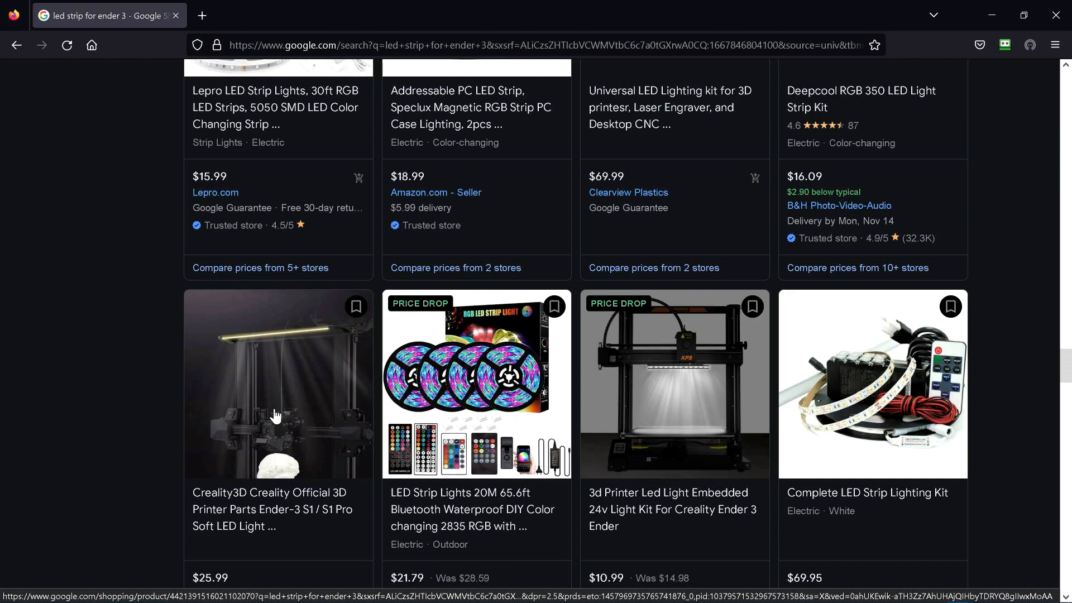
pyautogui.scroll(-3)
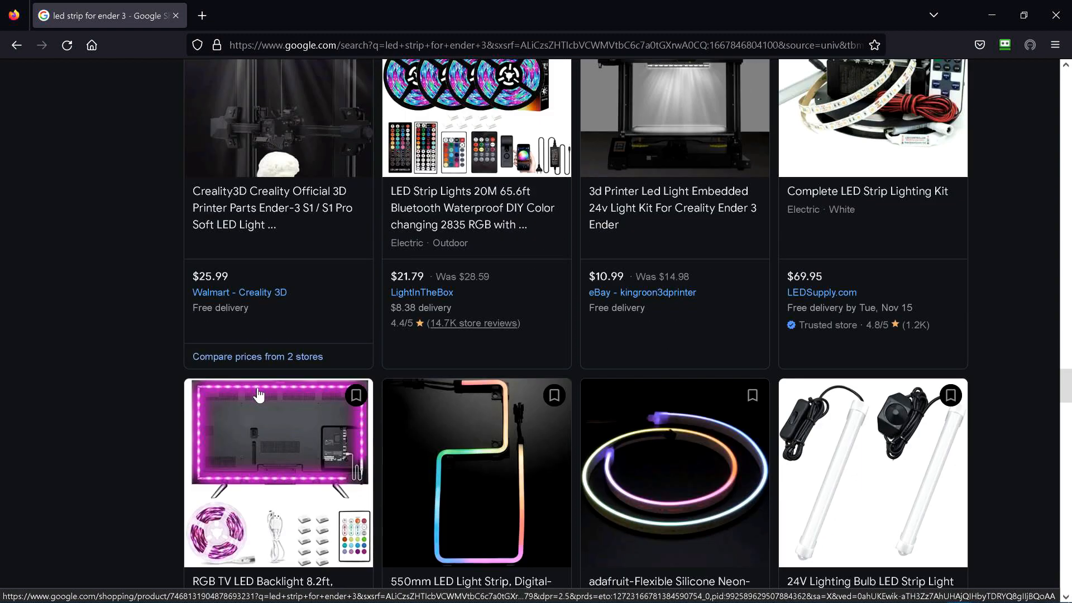
pyautogui.scroll(-3)
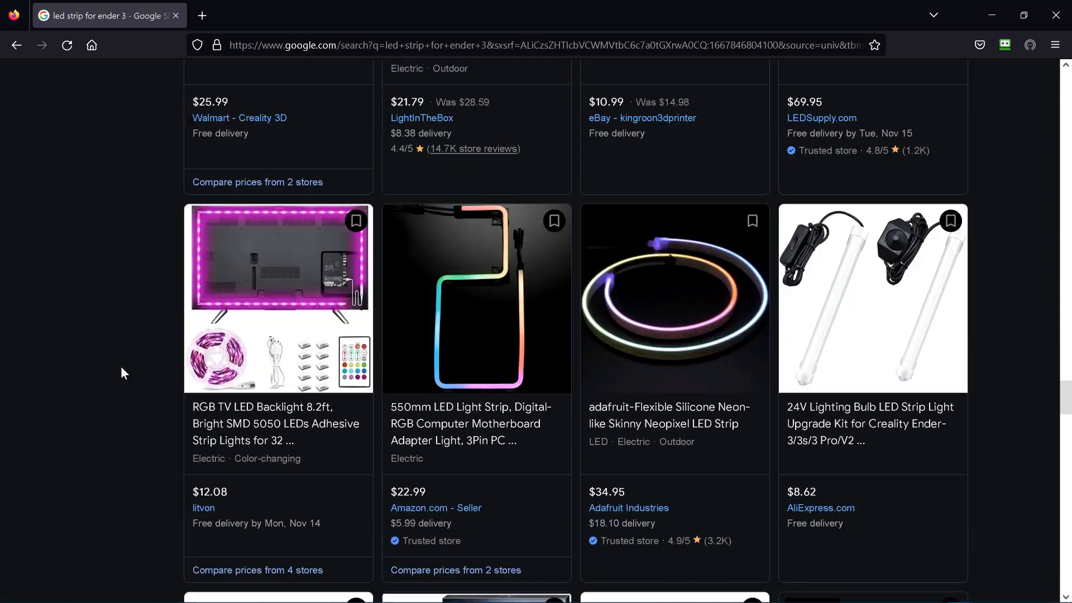
pyautogui.scroll(-3)
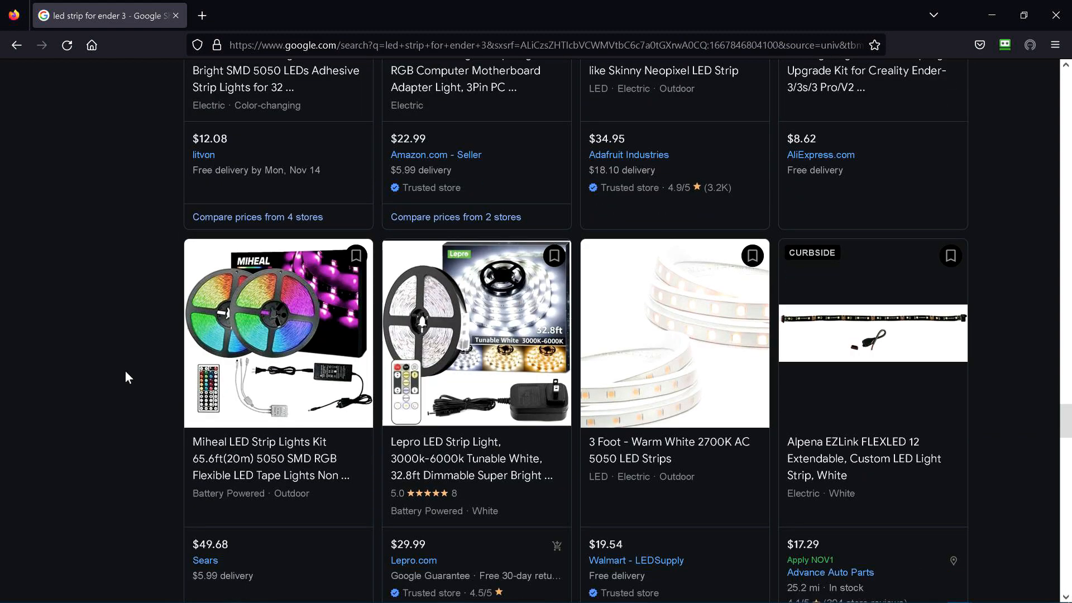
pyautogui.scroll(-3)
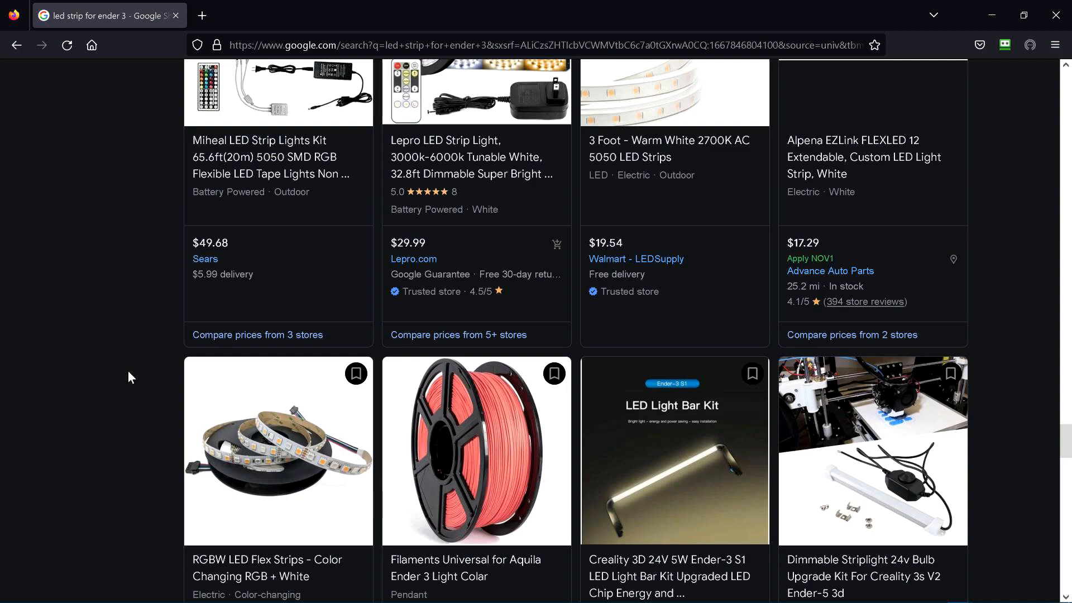
pyautogui.scroll(-3)
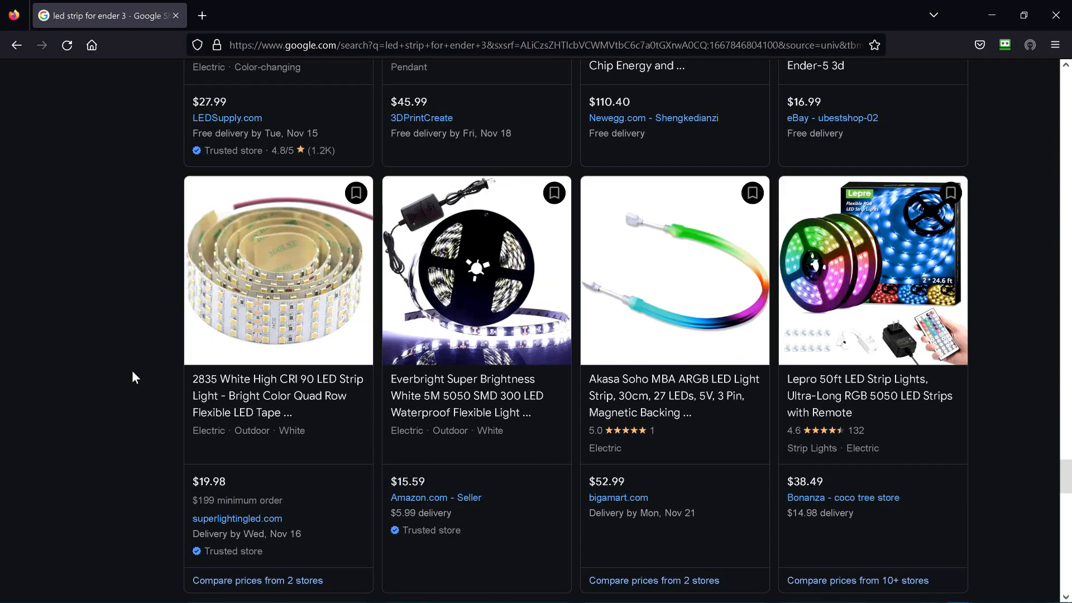
pyautogui.scroll(-3)
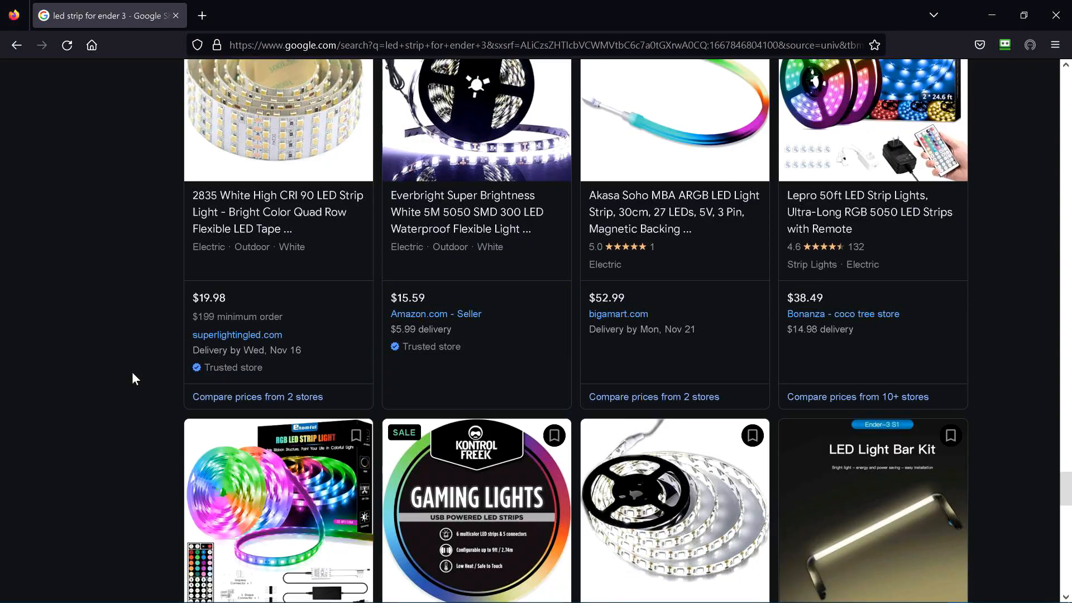
pyautogui.scroll(-3)
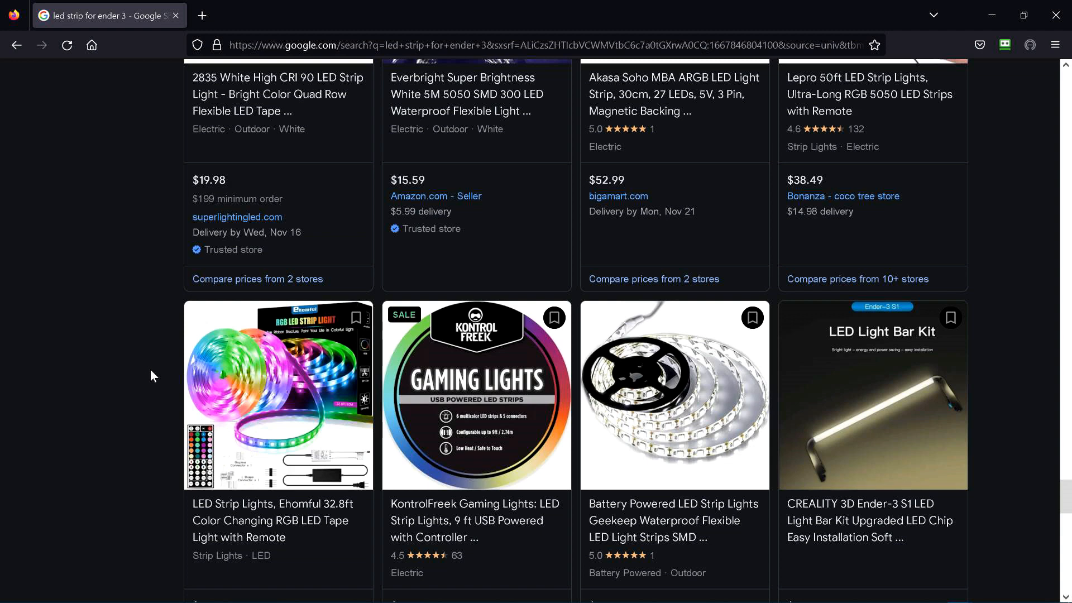
pyautogui.moveTo(171, 375)
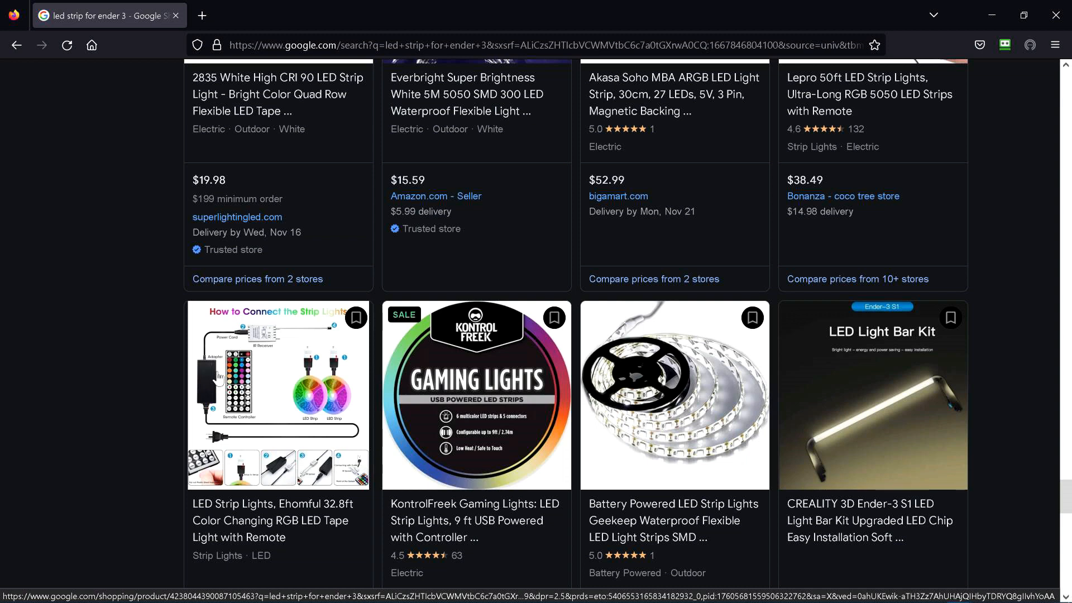
pyautogui.scroll(-3)
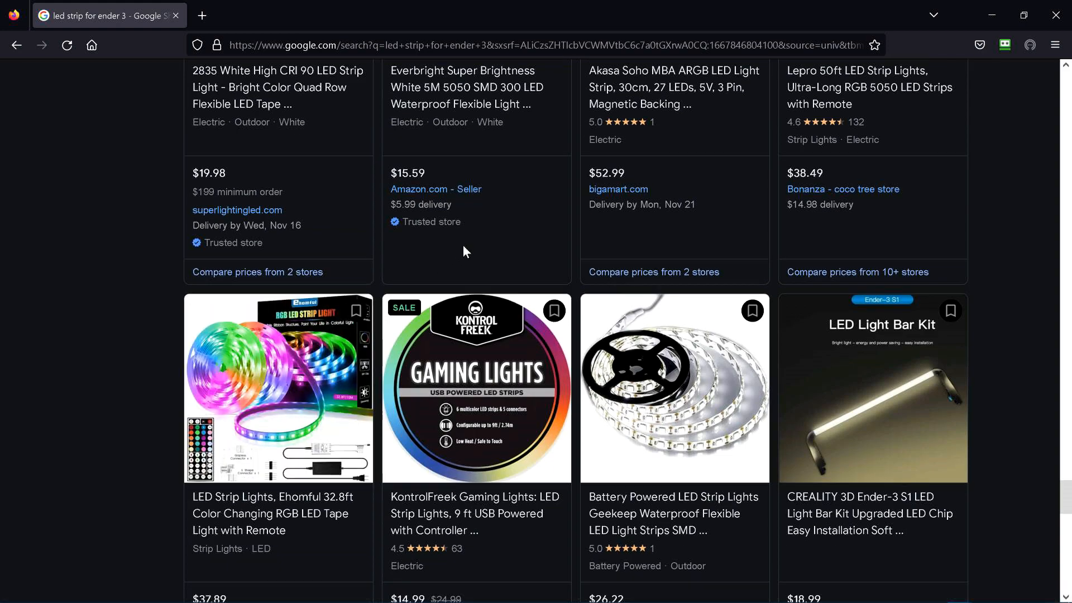
pyautogui.scroll(-3)
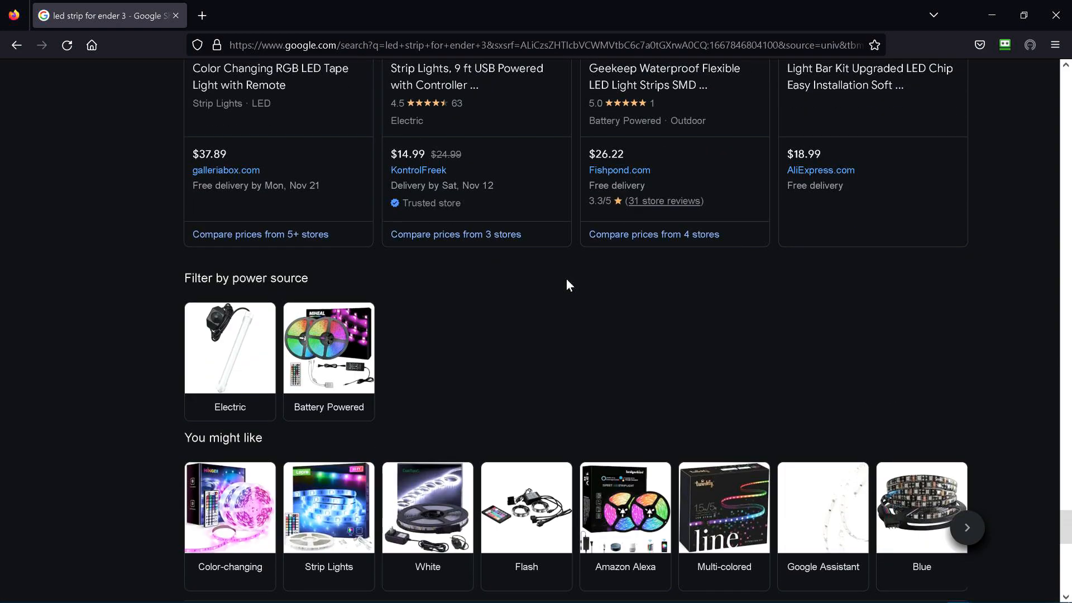
pyautogui.scroll(-3)
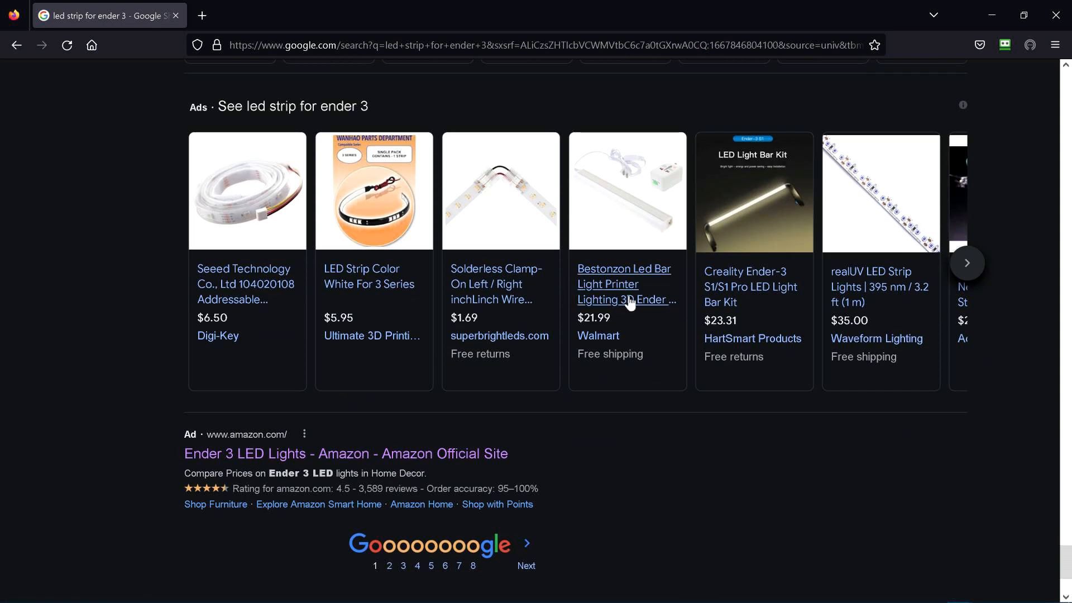
pyautogui.moveTo(750, 287)
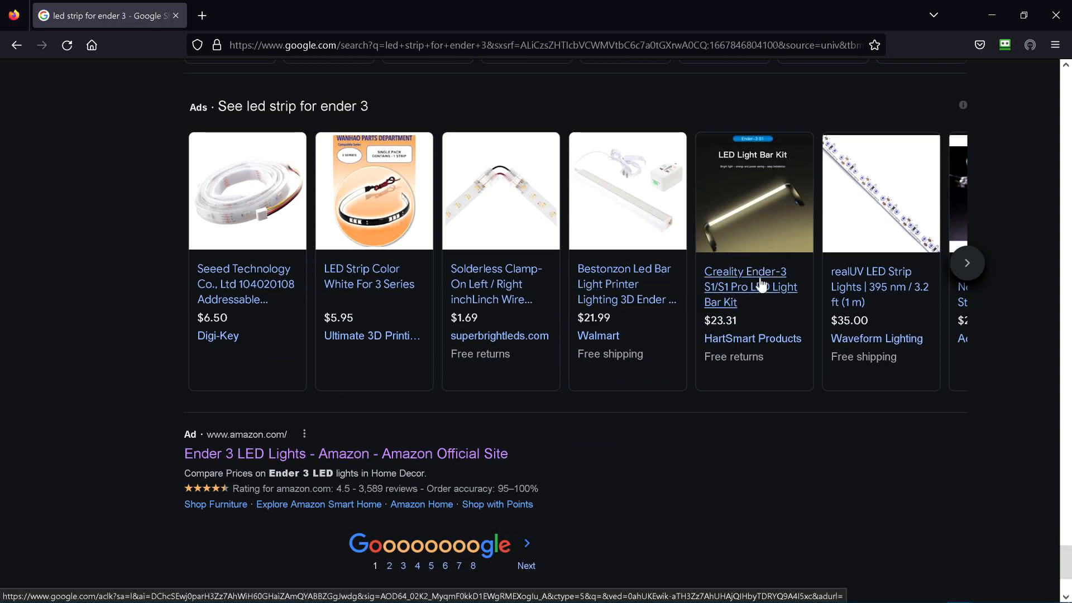
# View the HartSmart Creality Ender-3 S1/S1 Pro LED Light Bar Kit ($23.31) and its installation photo
pyautogui.click(745, 287)
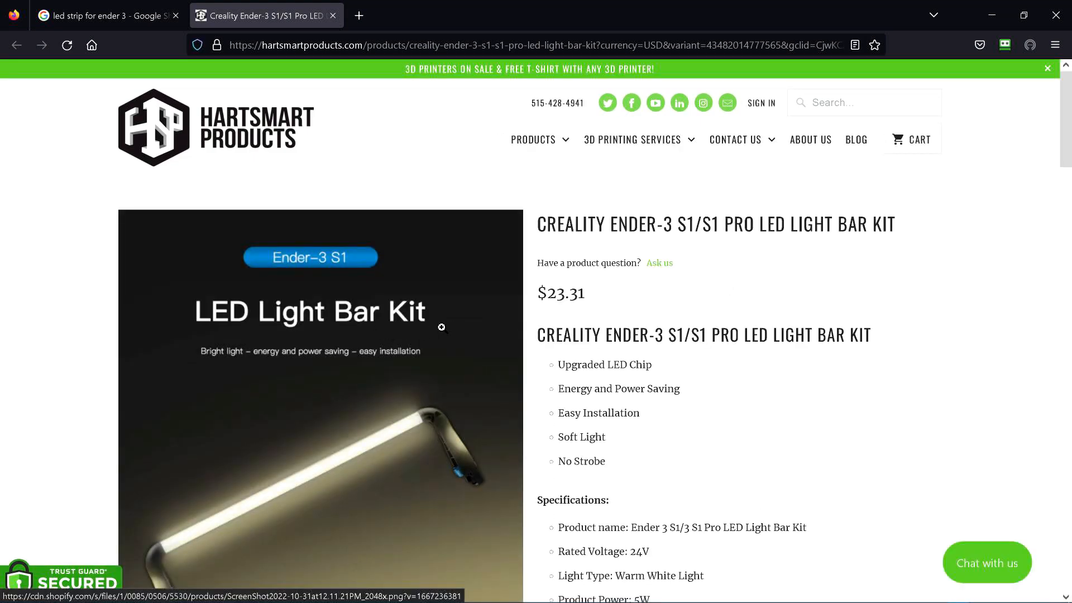
pyautogui.scroll(-3)
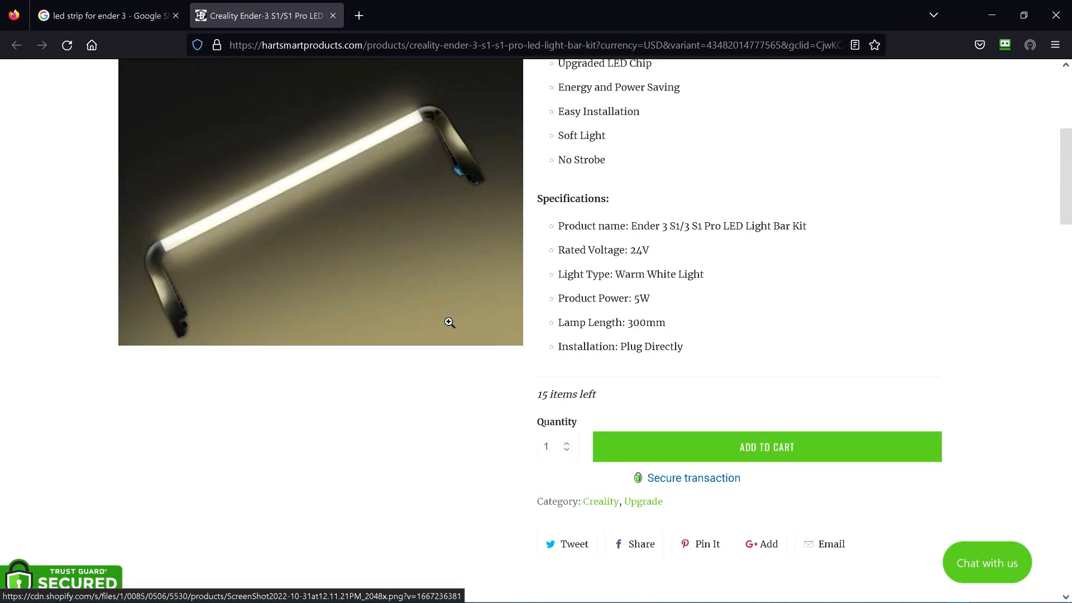
pyautogui.scroll(-3)
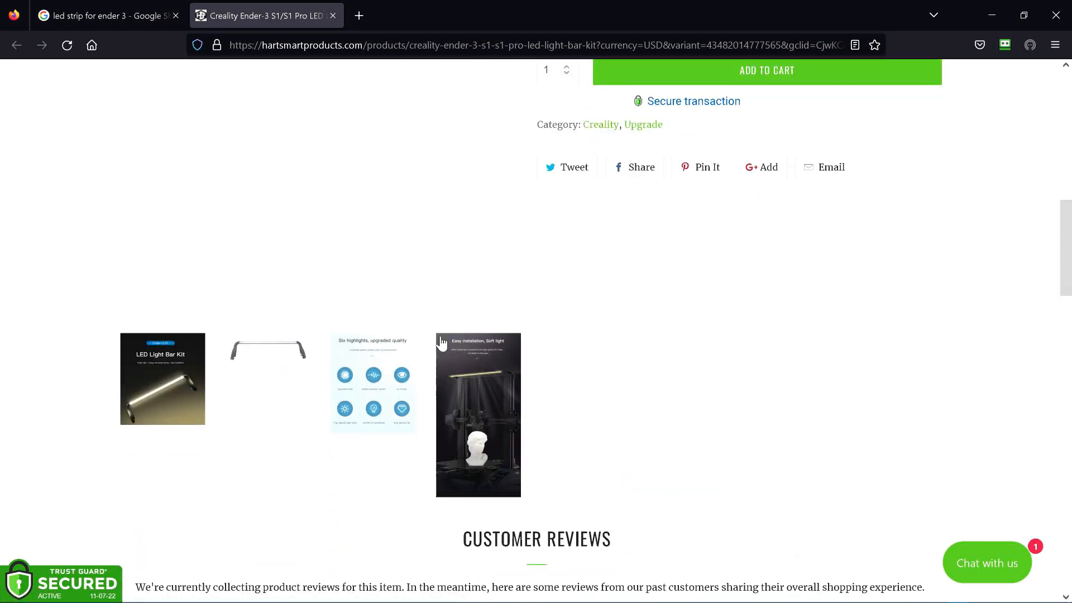
pyautogui.click(478, 415)
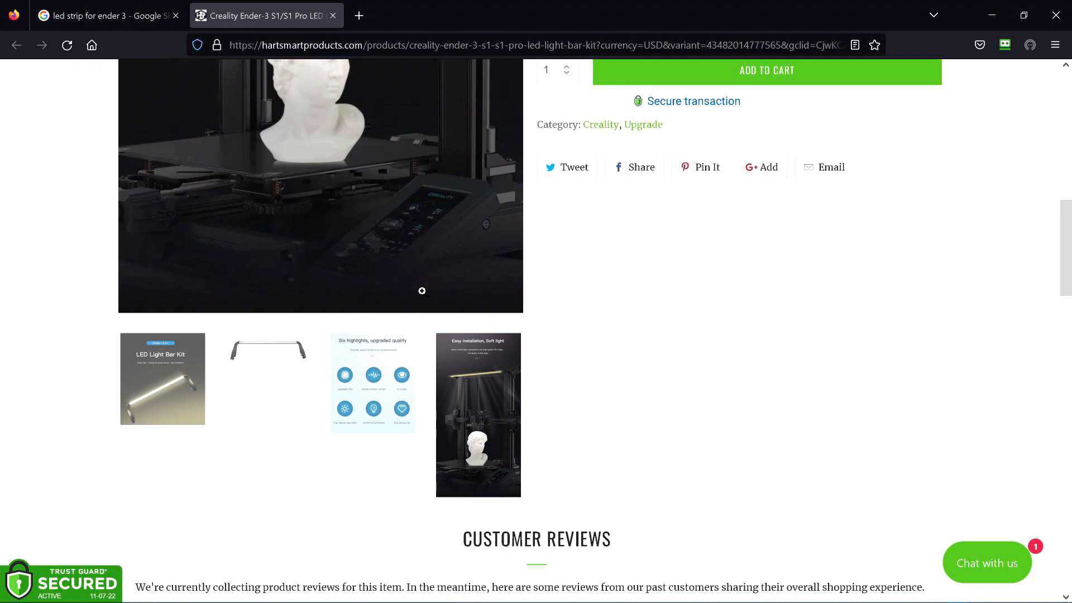
pyautogui.scroll(3)
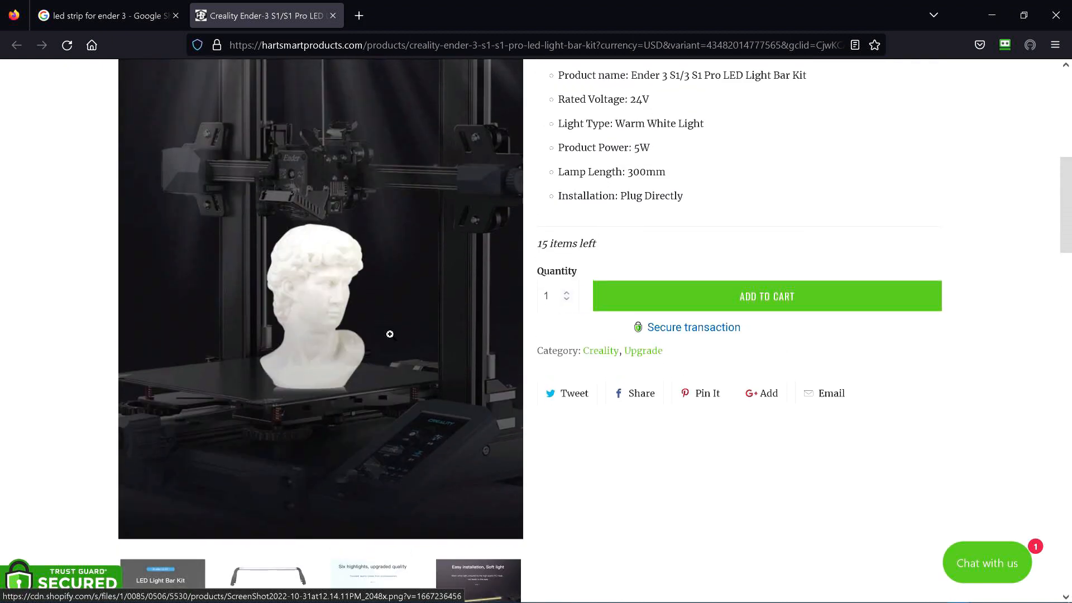
pyautogui.scroll(3)
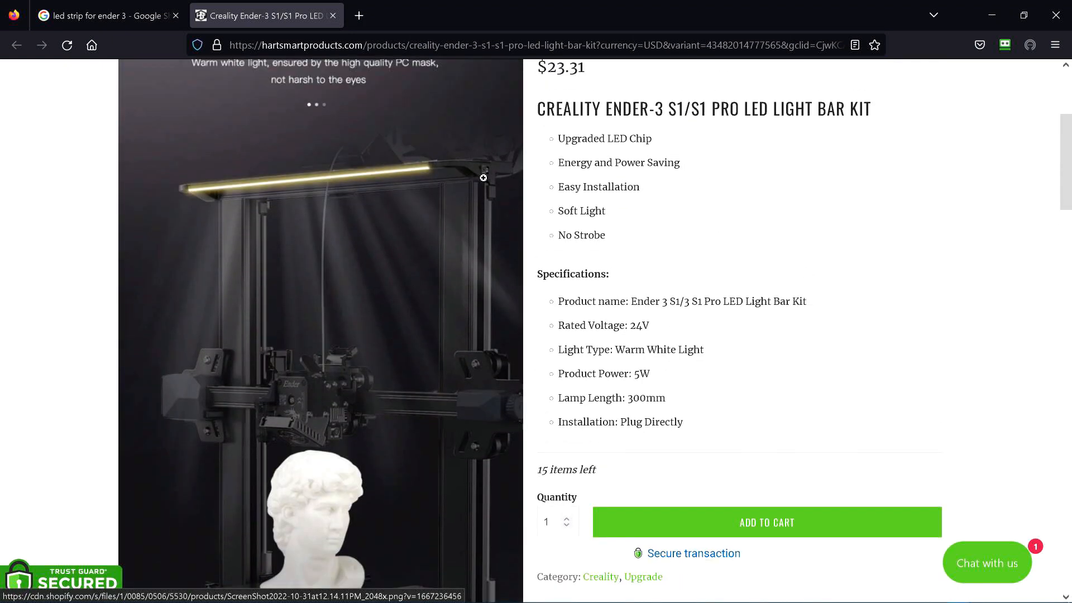
pyautogui.moveTo(189, 199)
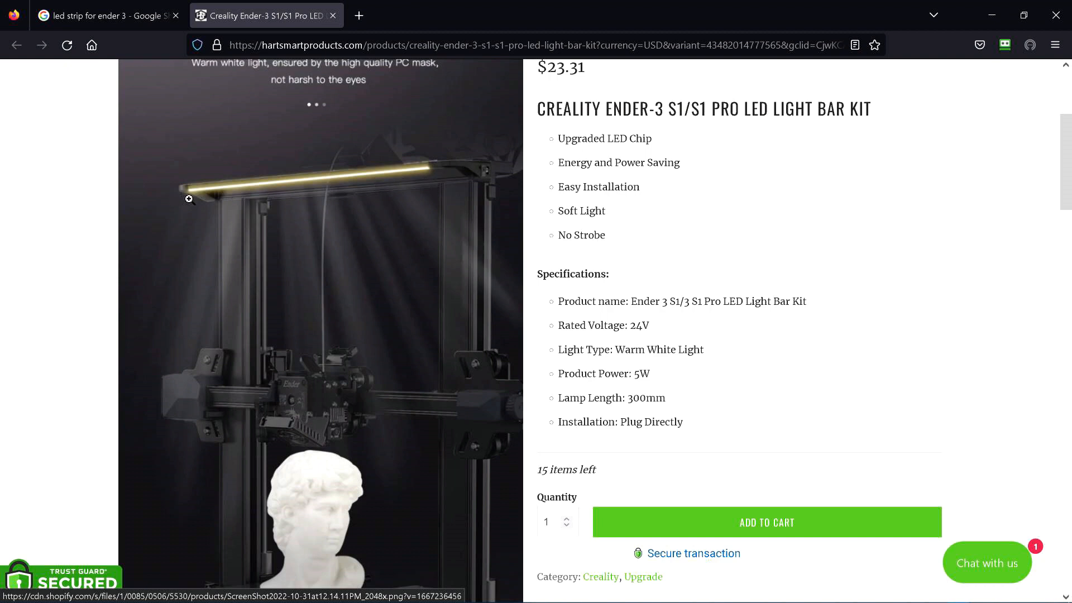
pyautogui.moveTo(367, 345)
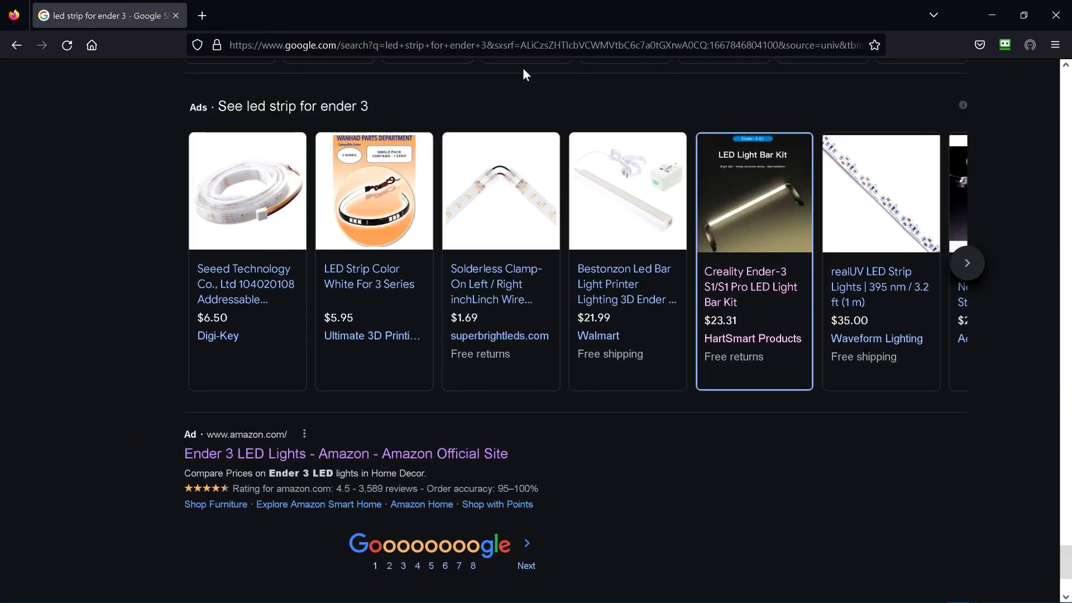
pyautogui.moveTo(1006, 352)
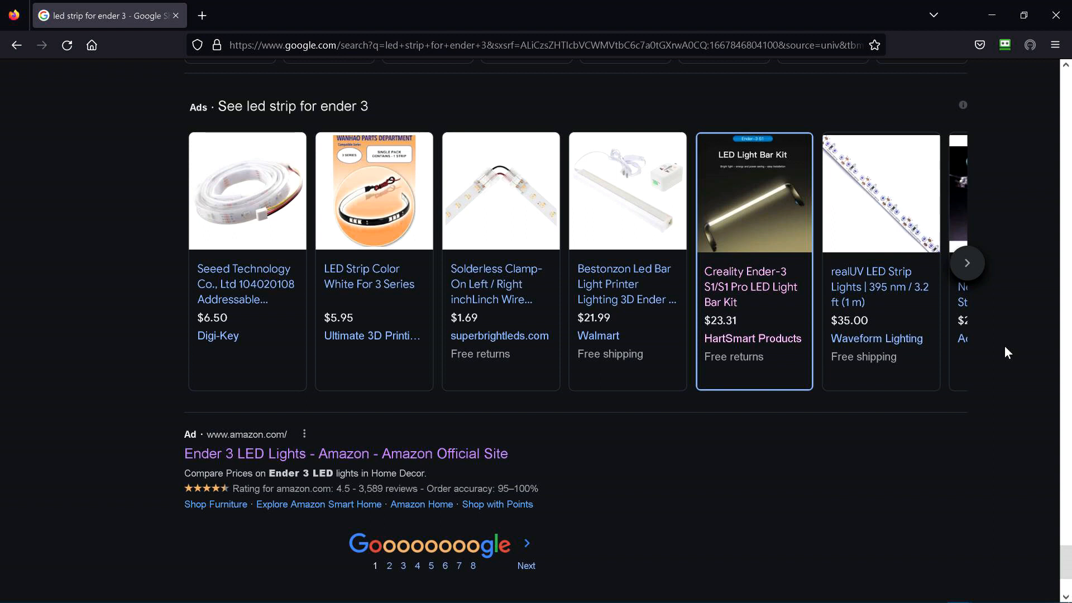
# Back on the Google results, follow the 'Ender 3 LED Lights - Amazon' sponsored link to Amazon's search results
pyautogui.rightClick(803, 225)
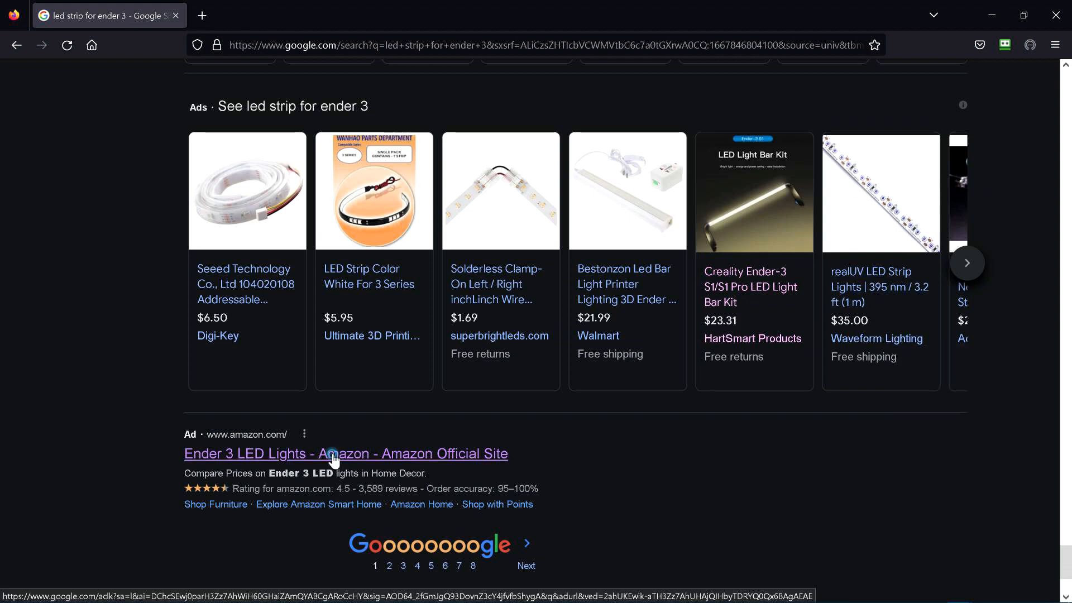
pyautogui.click(345, 454)
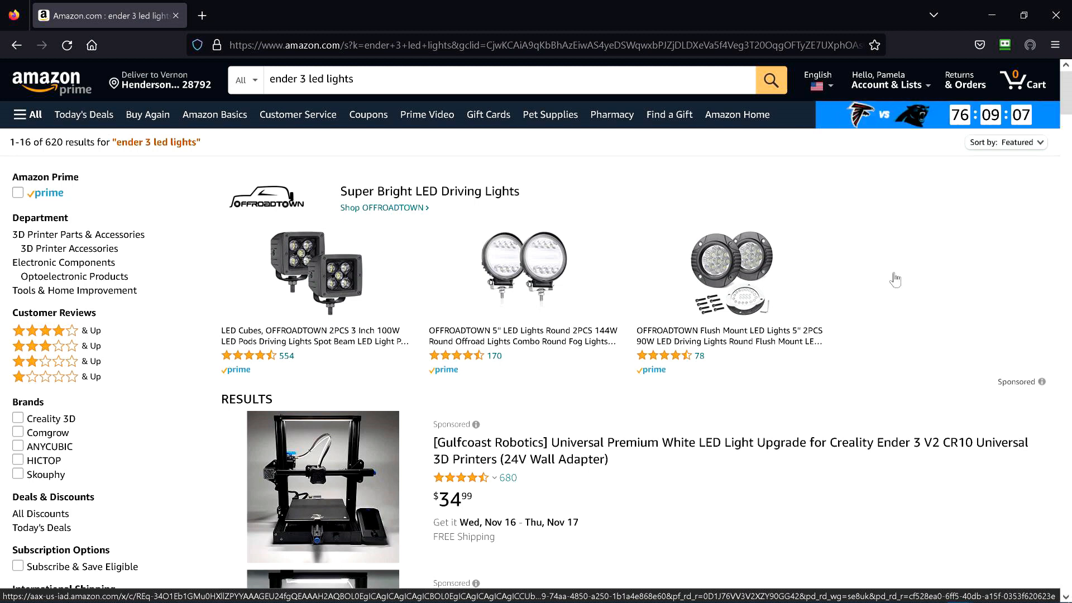
pyautogui.moveTo(887, 287)
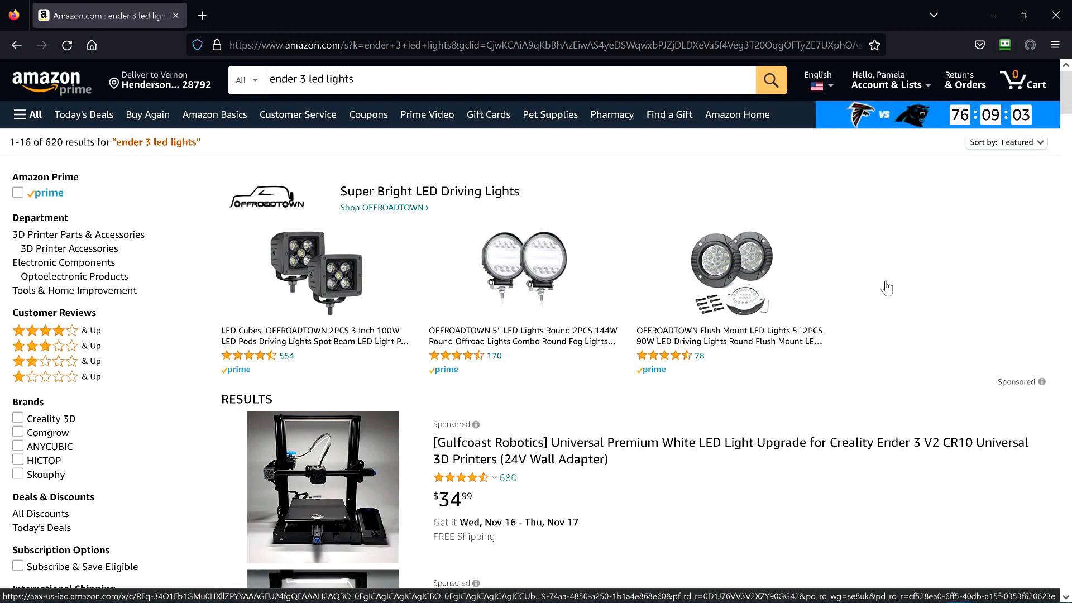
# Scroll Amazon's 'ender 3 led lights' results past sponsored picks to the Gulfcoast Robotics and Tresbro light bars
pyautogui.scroll(-3)
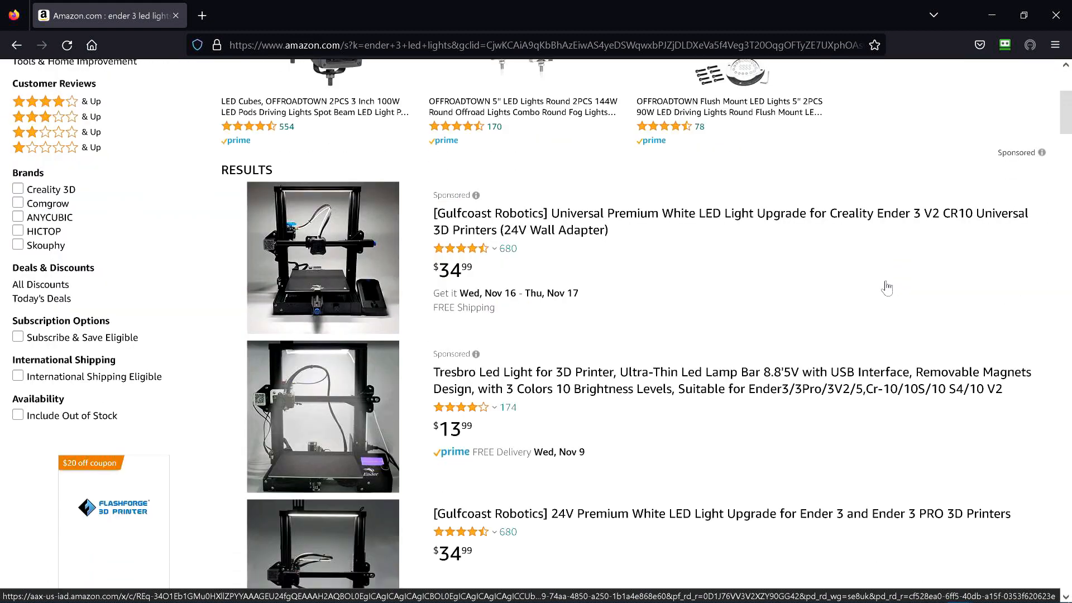
pyautogui.scroll(-3)
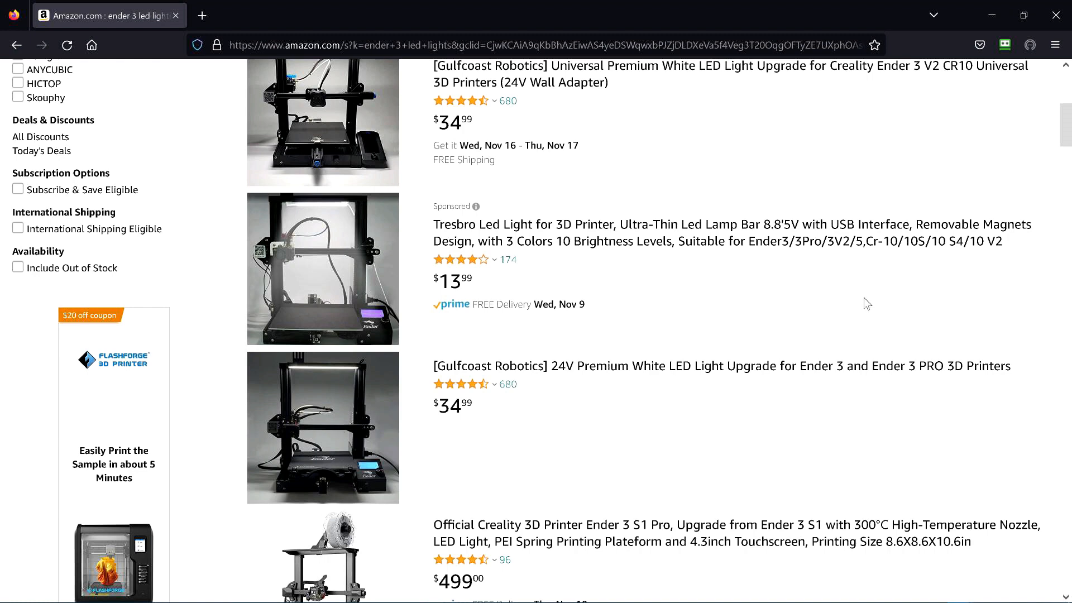
pyautogui.moveTo(418, 245)
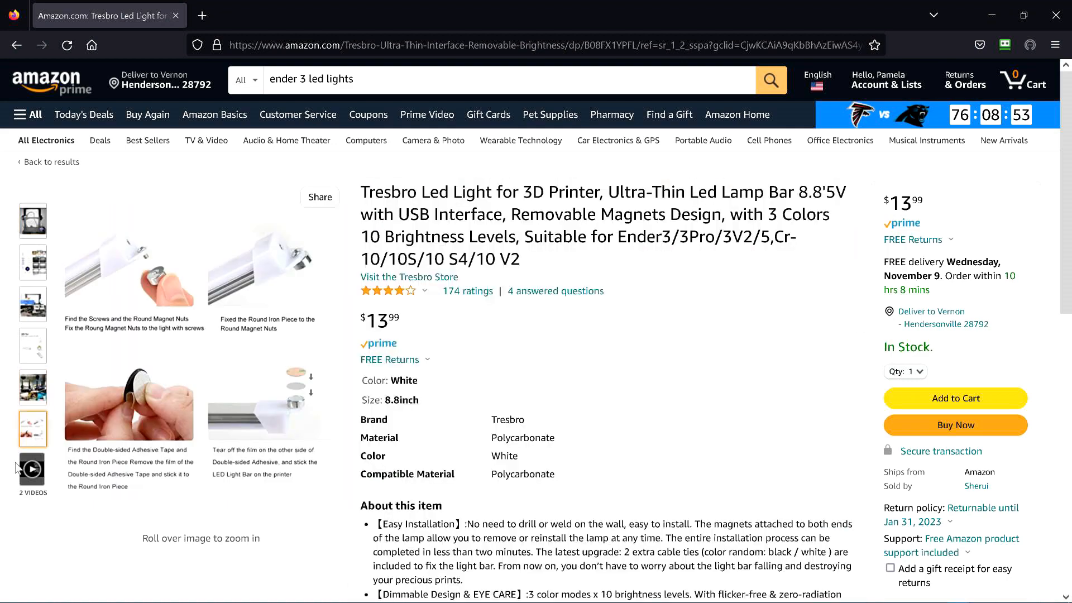
pyautogui.click(31, 470)
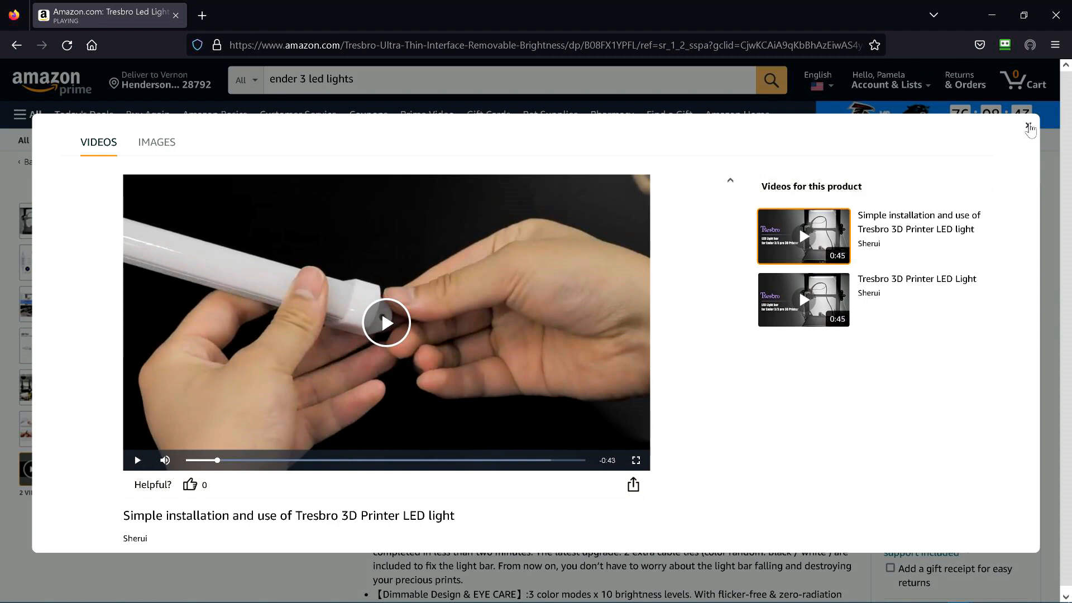
pyautogui.click(1030, 130)
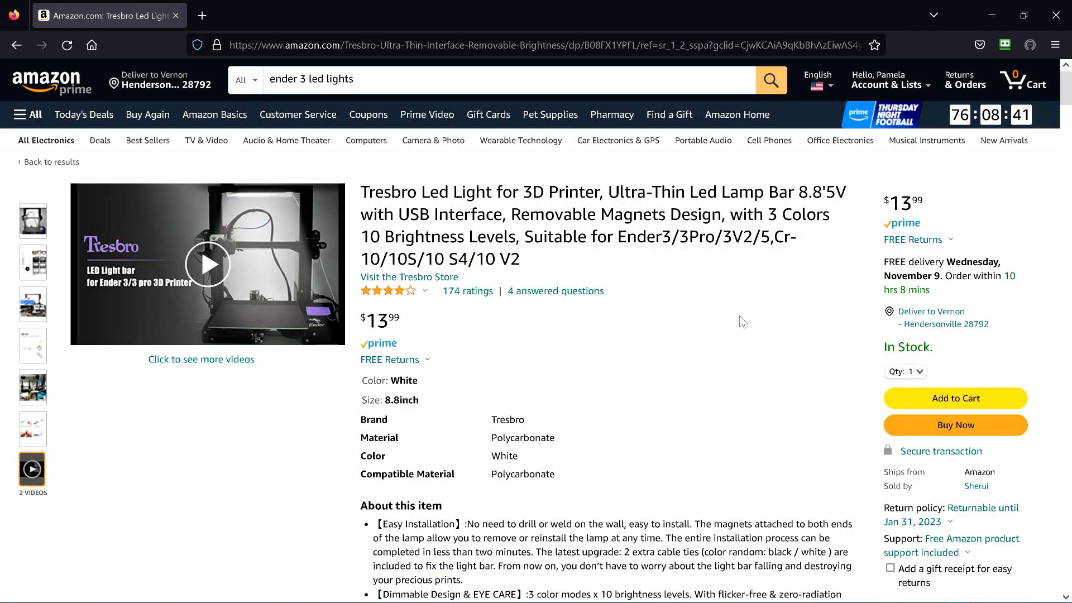